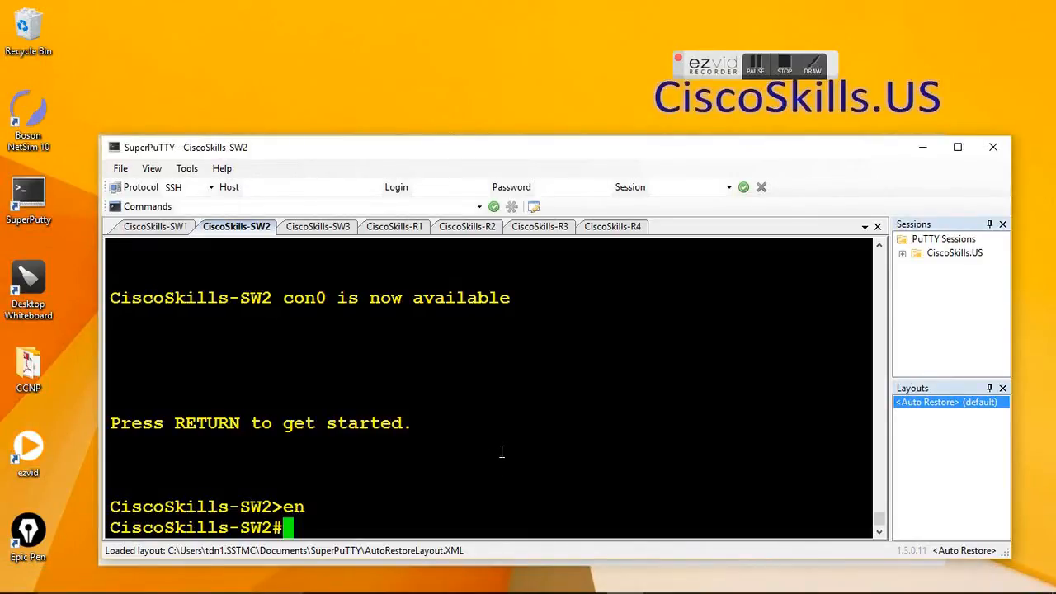
Enter config mode on SW2 and enable 'ip arp inspection vlan 24'.
{"action": "type", "text": "con"}
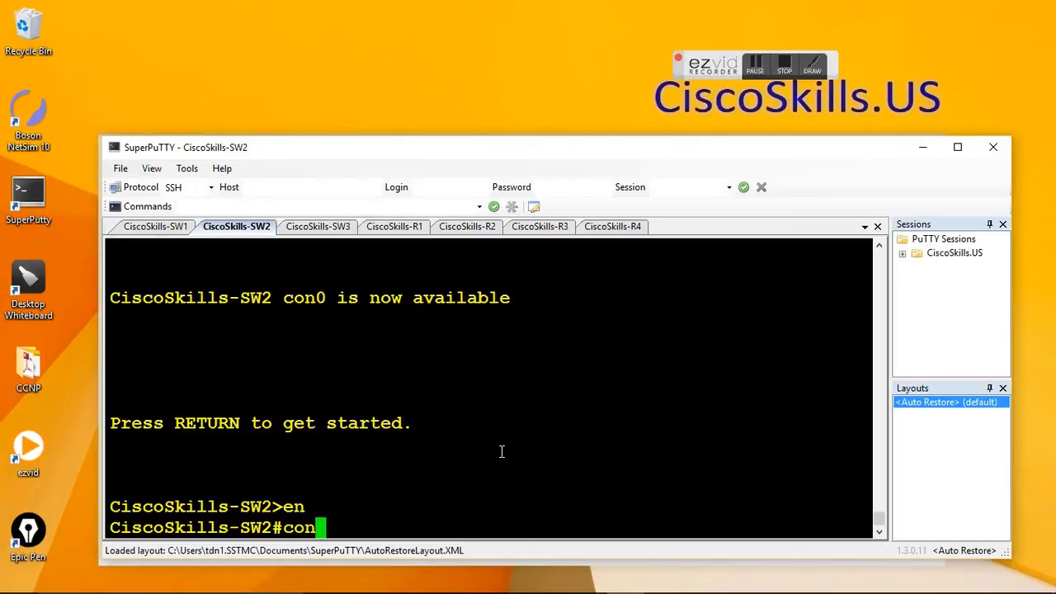
{"action": "type", "text": "f t"}
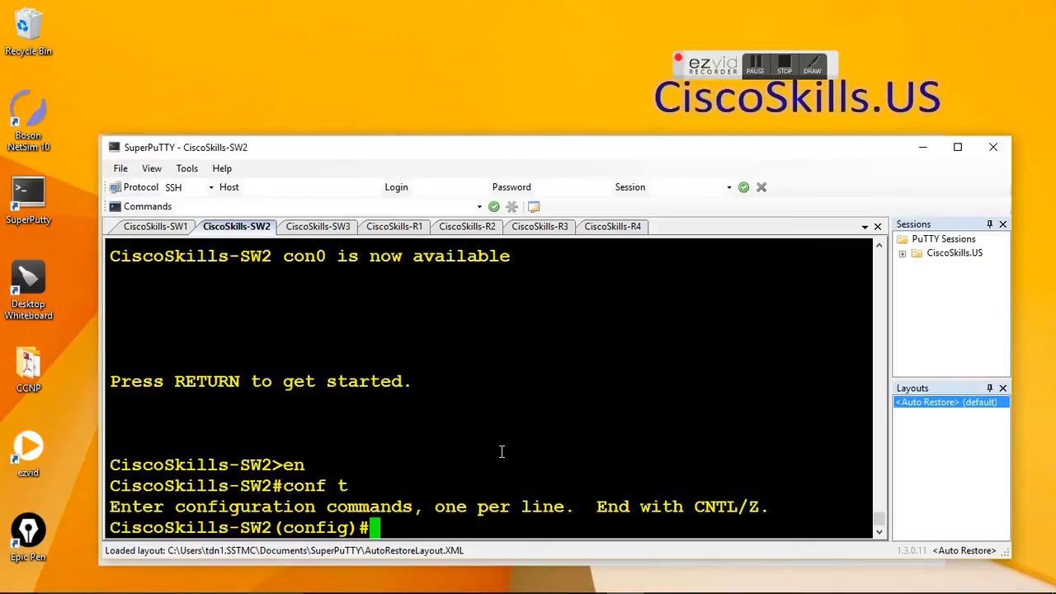
{"action": "type", "text": "ip"}
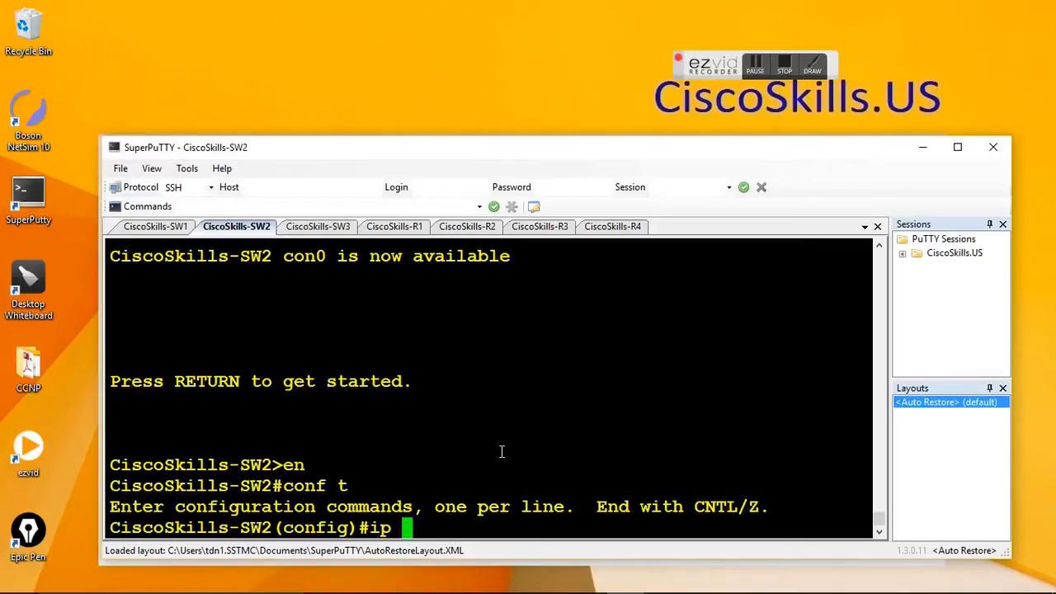
{"action": "type", "text": "arp"}
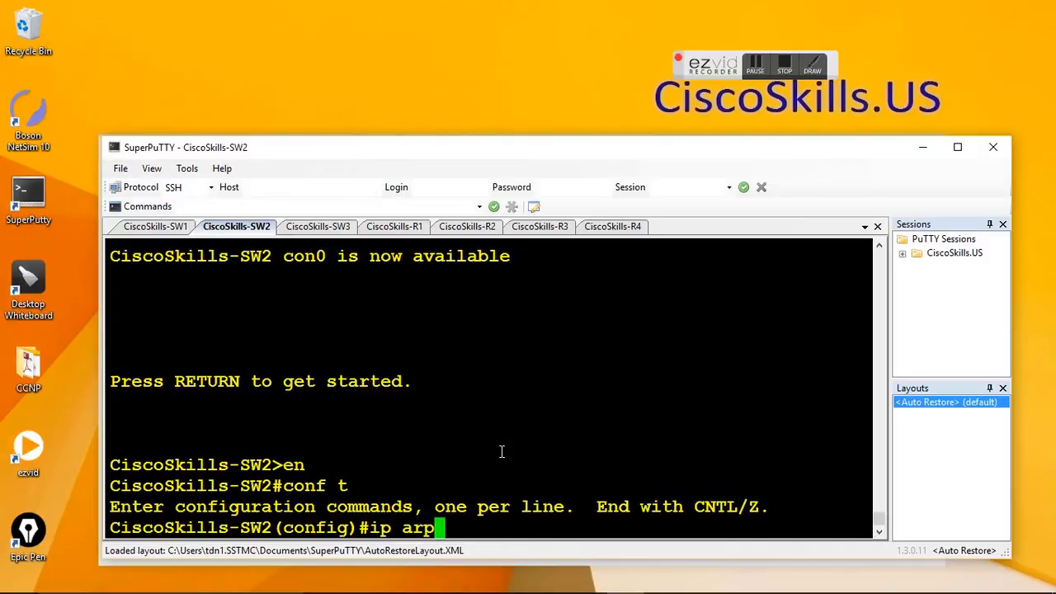
{"action": "type", "text": "inspection"}
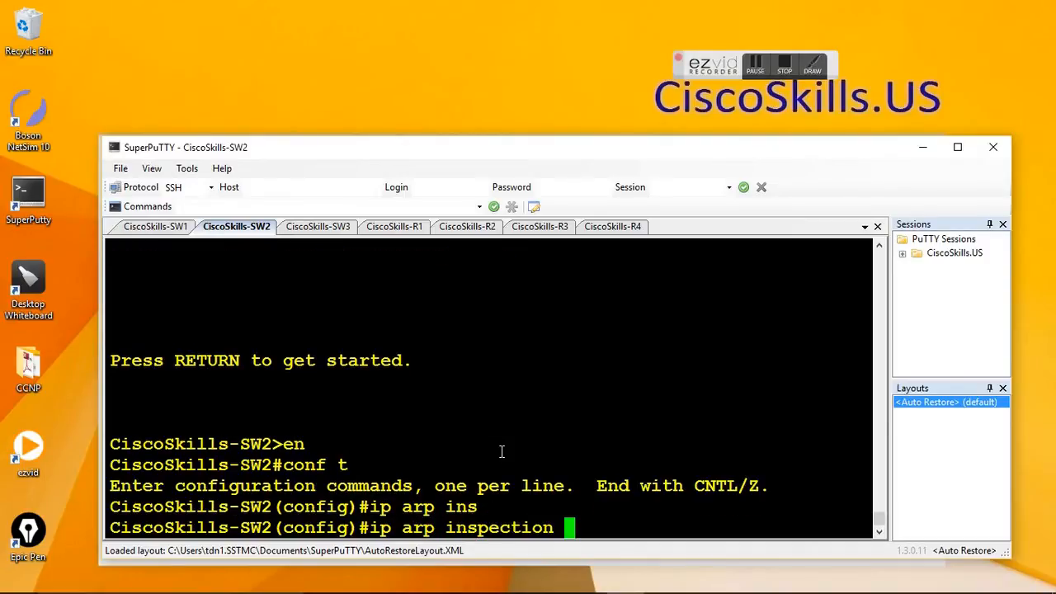
{"action": "type", "text": "?"}
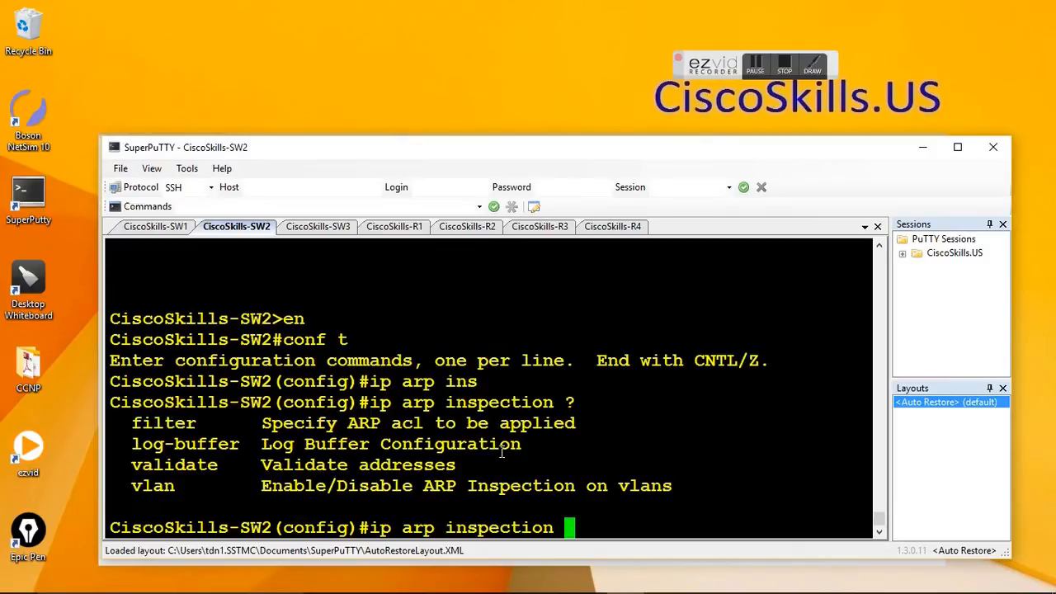
{"action": "type", "text": "vlan"}
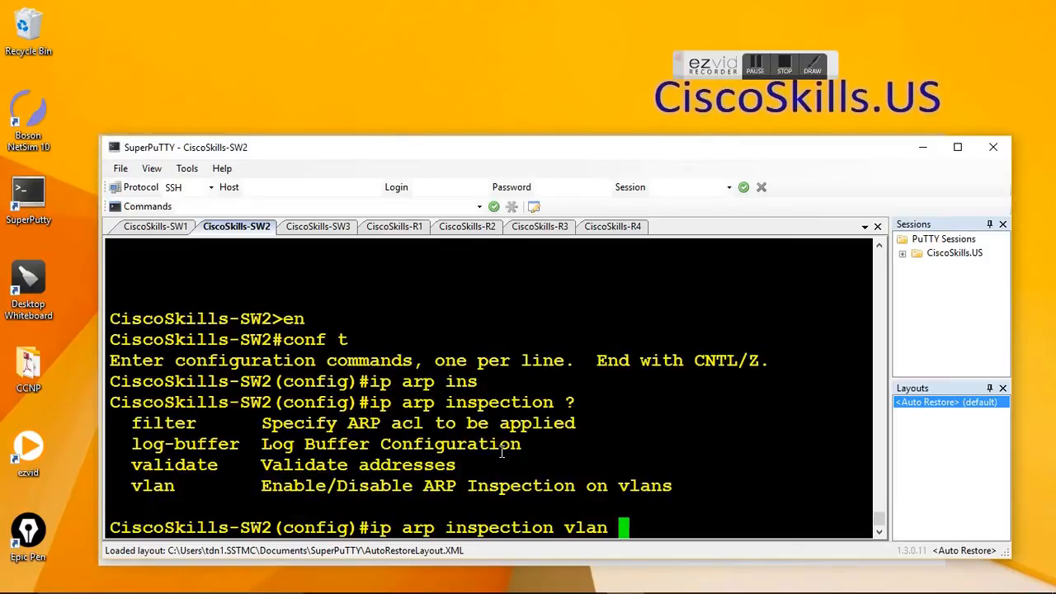
{"action": "type", "text": "24"}
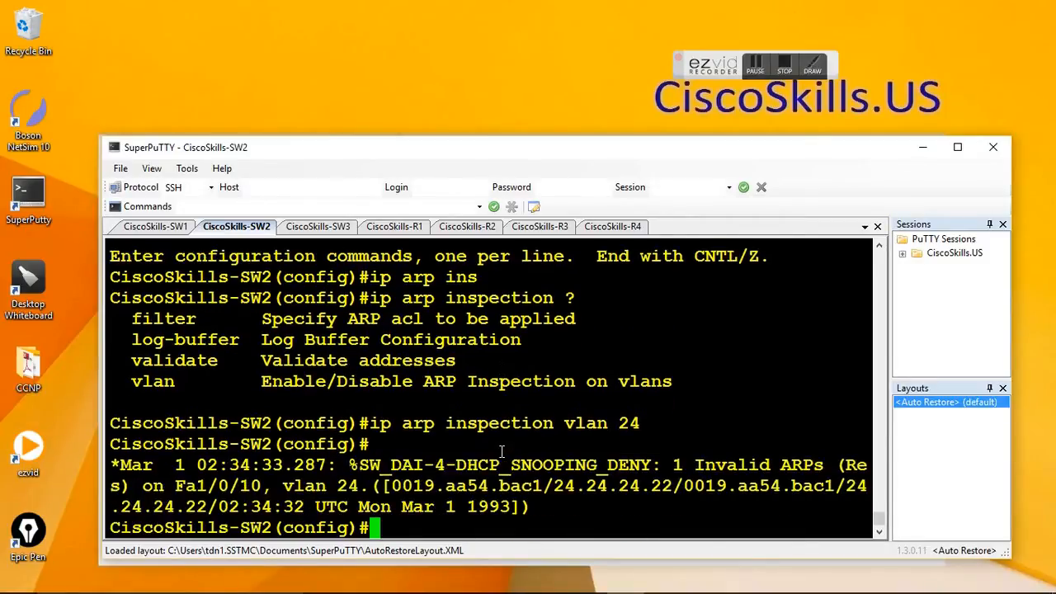
Enter interface f1/0/10 configuration on SW2, correcting a mistyped letter.
{"action": "type", "text": "int"}
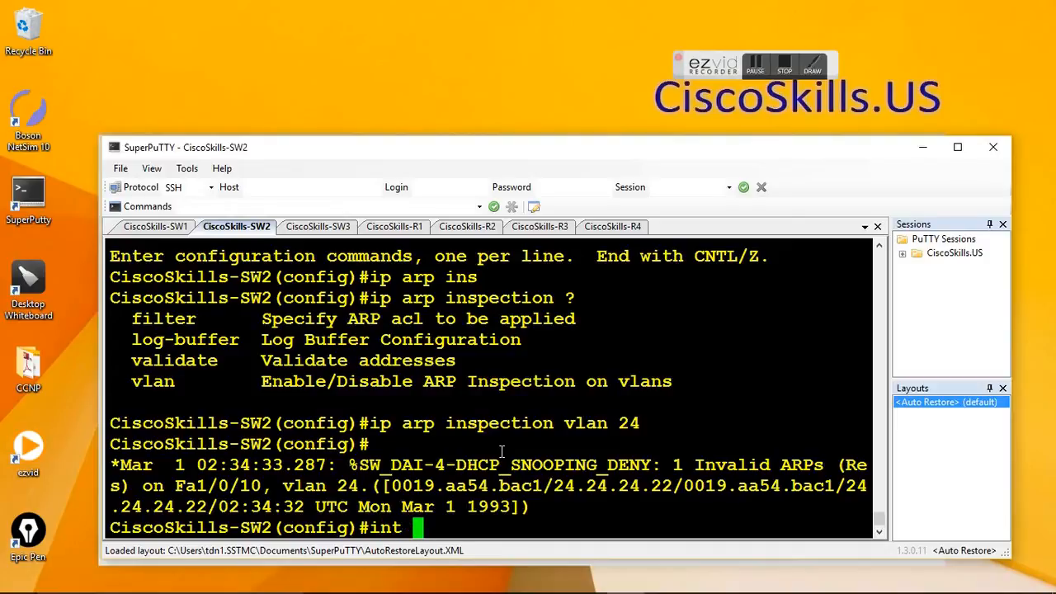
{"action": "type", "text": "v"}
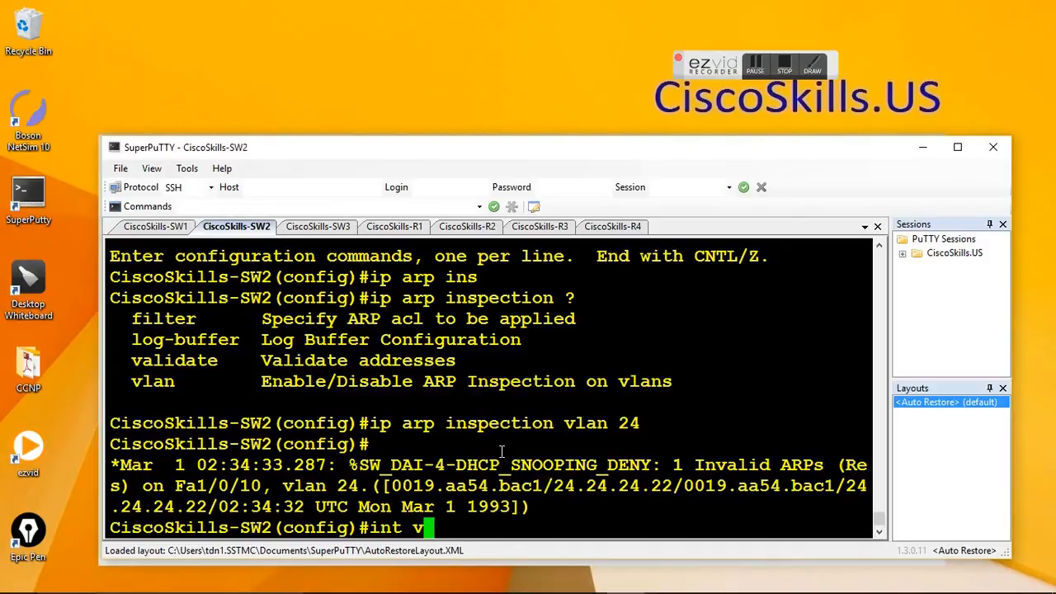
{"action": "key", "text": "BackSpace"}
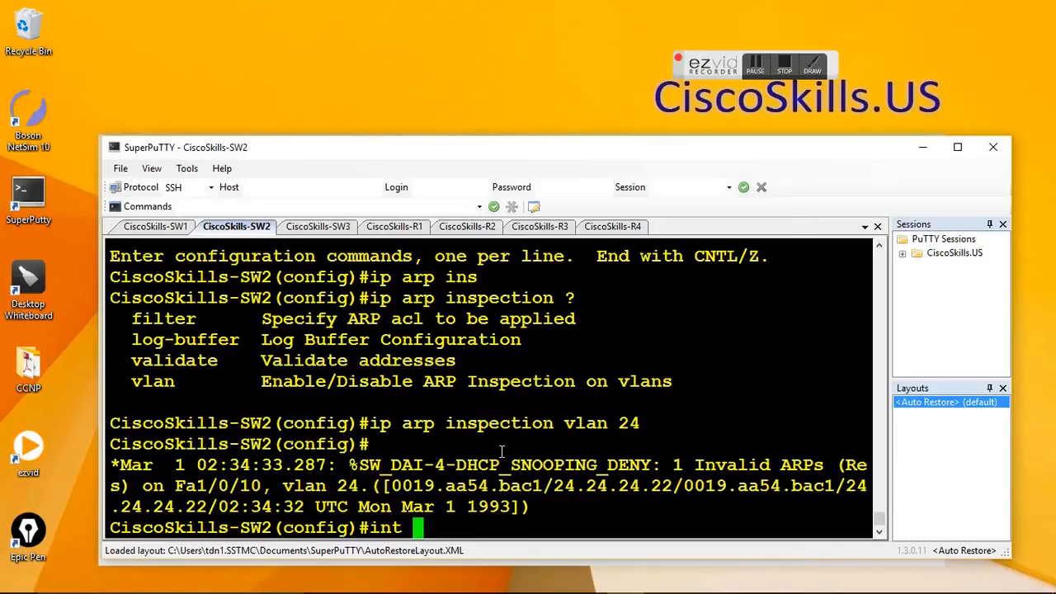
{"action": "type", "text": "f"}
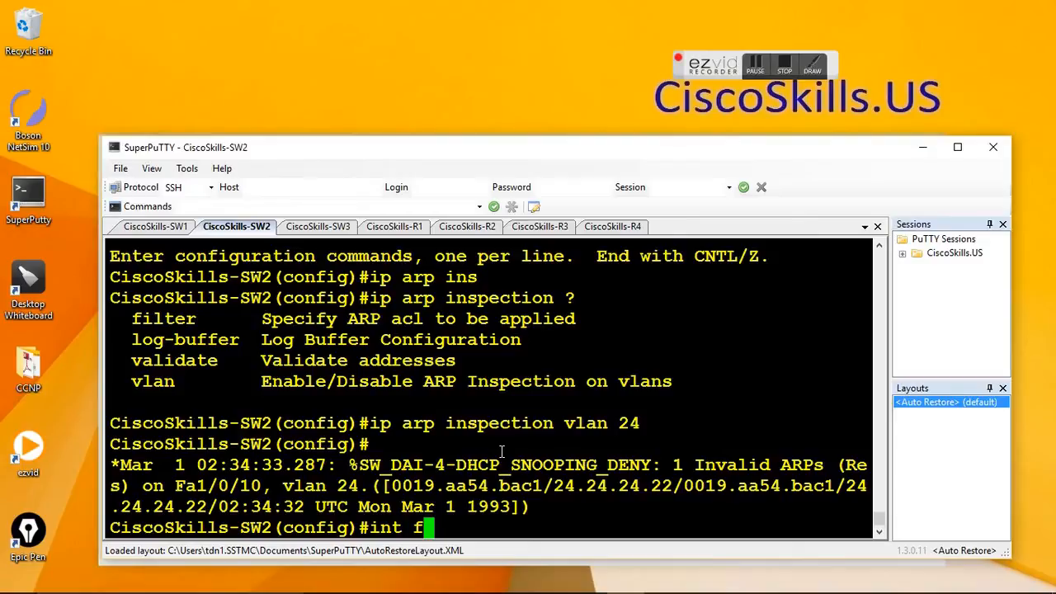
{"action": "type", "text": "1/"}
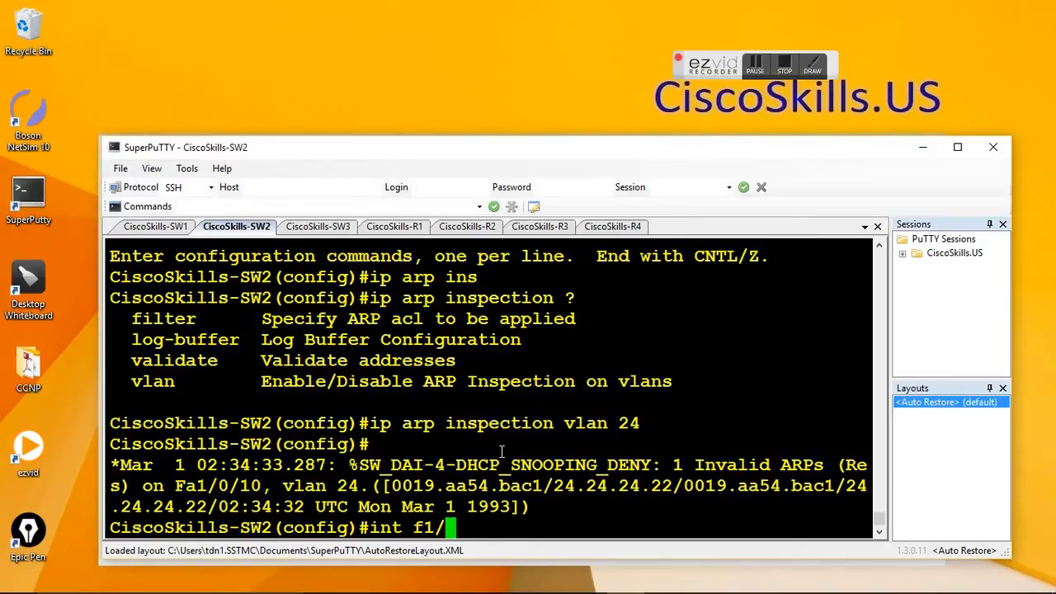
{"action": "type", "text": "0/10"}
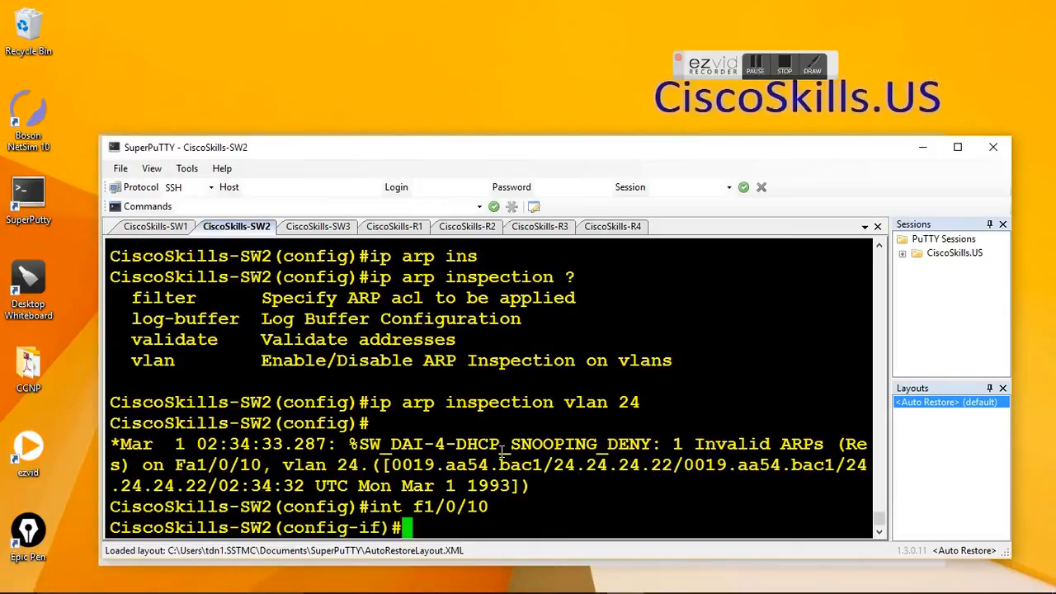
Apply 'ip arp inspection trust' to the interface and exit with 'end'.
{"action": "type", "text": "ip"}
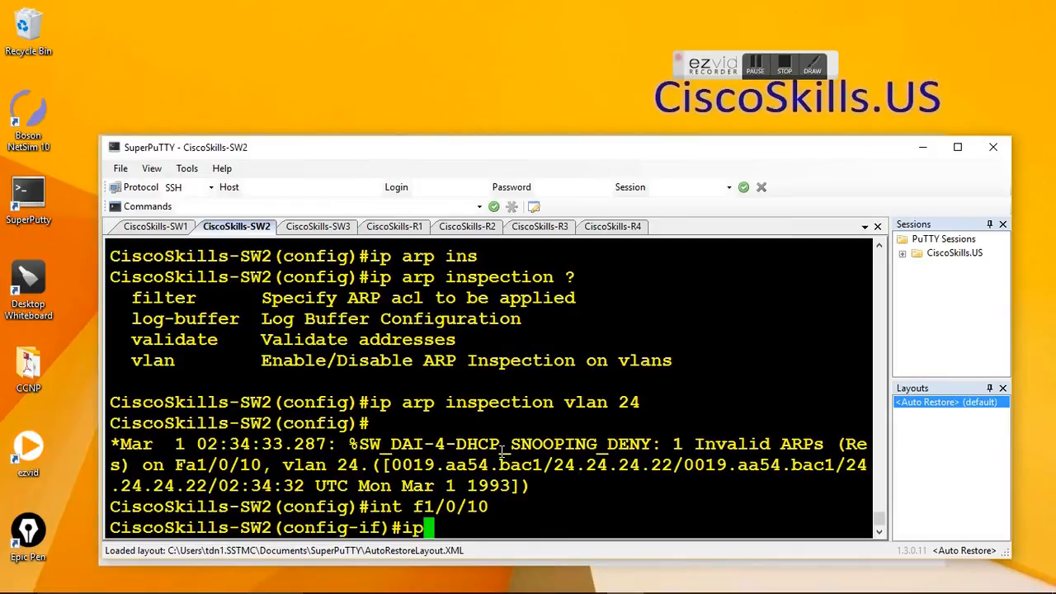
{"action": "type", "text": "arp"}
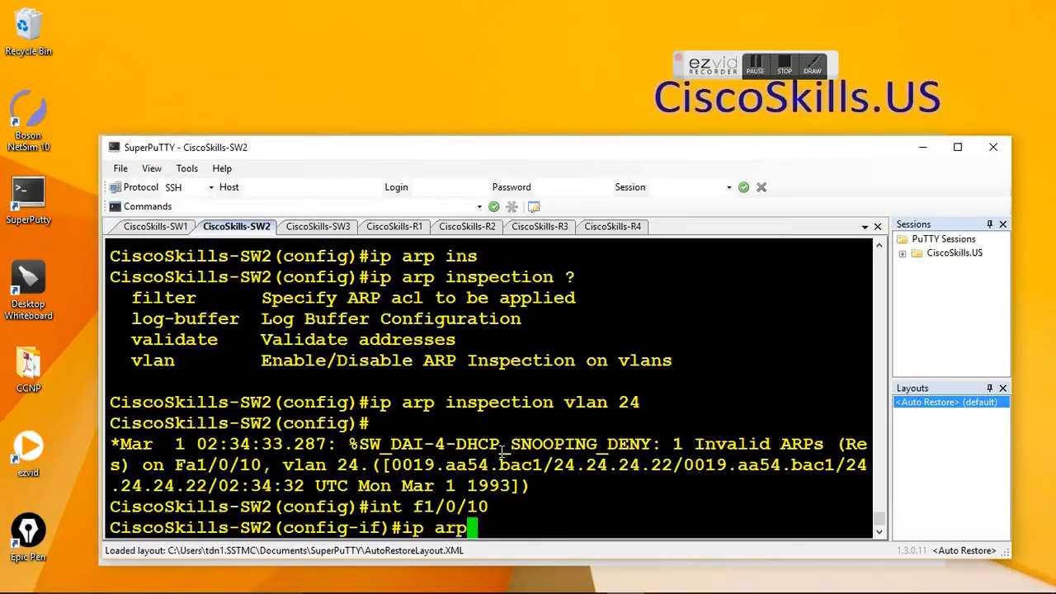
{"action": "type", "text": "inspection"}
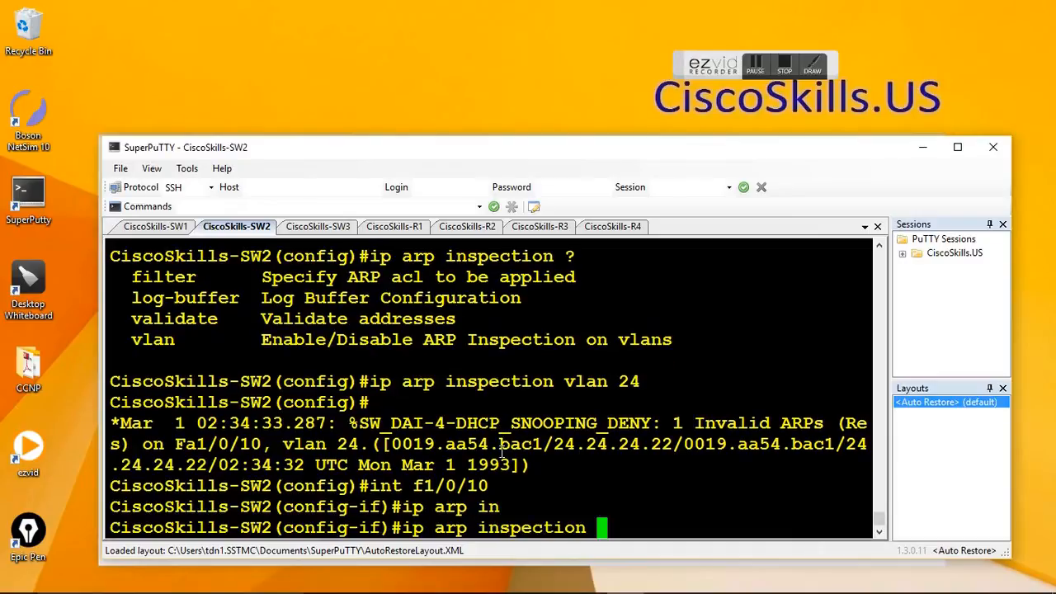
{"action": "type", "text": "trust"}
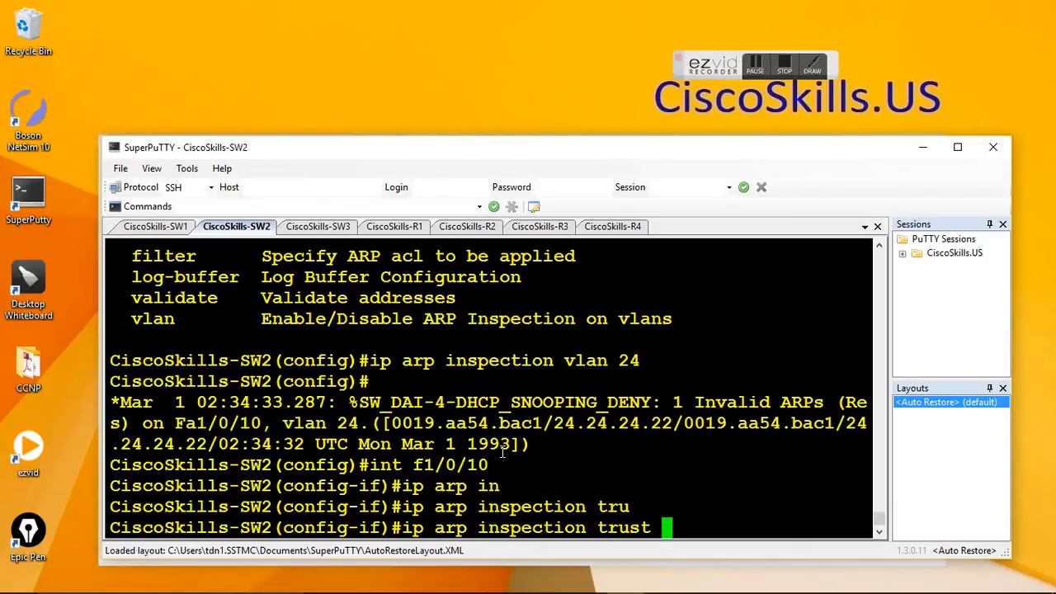
{"action": "type", "text": "end"}
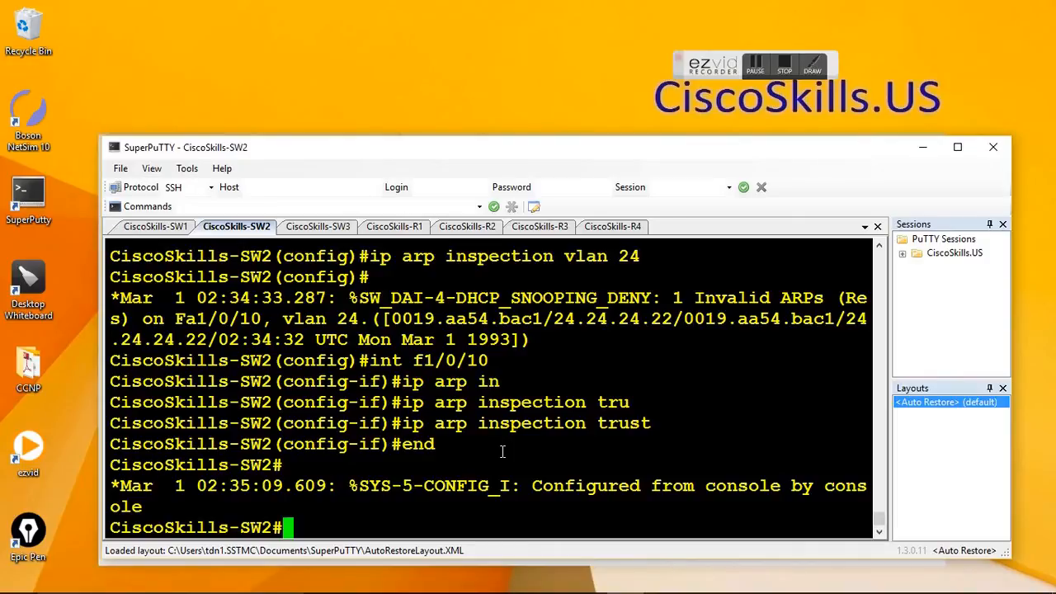
Run 'sho ip arp inspection' on SW2 and highlight the VLAN 24 Enabled Active row.
{"action": "type", "text": "sh"}
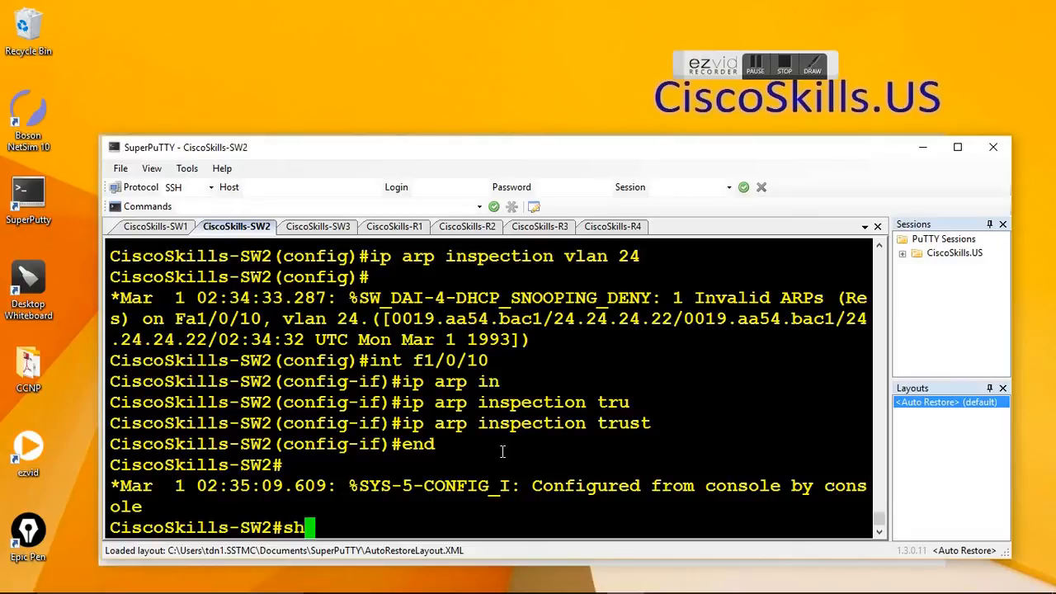
{"action": "type", "text": "o"}
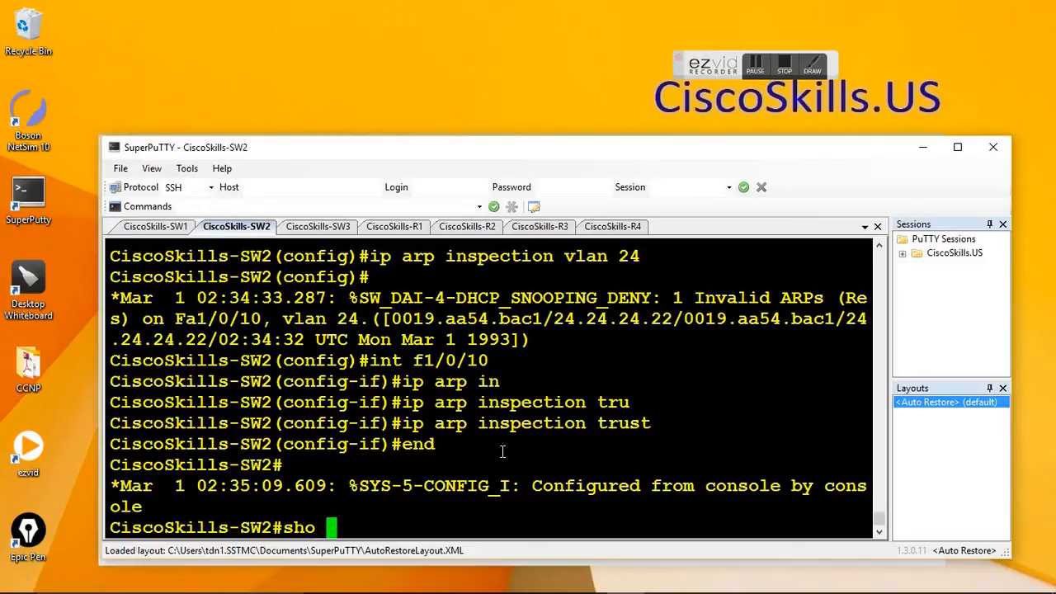
{"action": "type", "text": "ip arp inspection"}
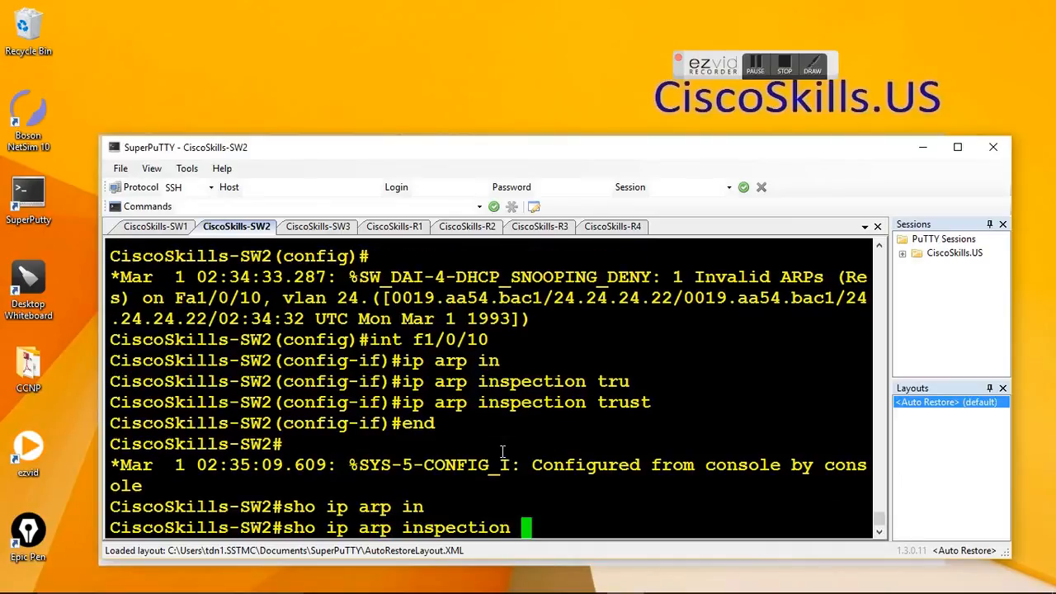
{"action": "key", "text": "Return"}
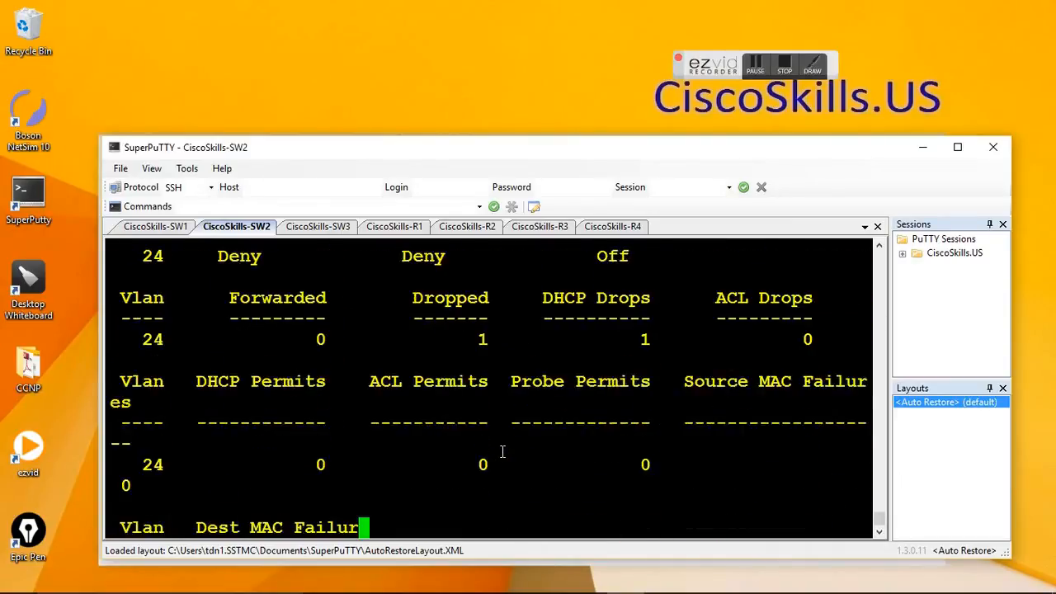
{"action": "key", "text": "space"}
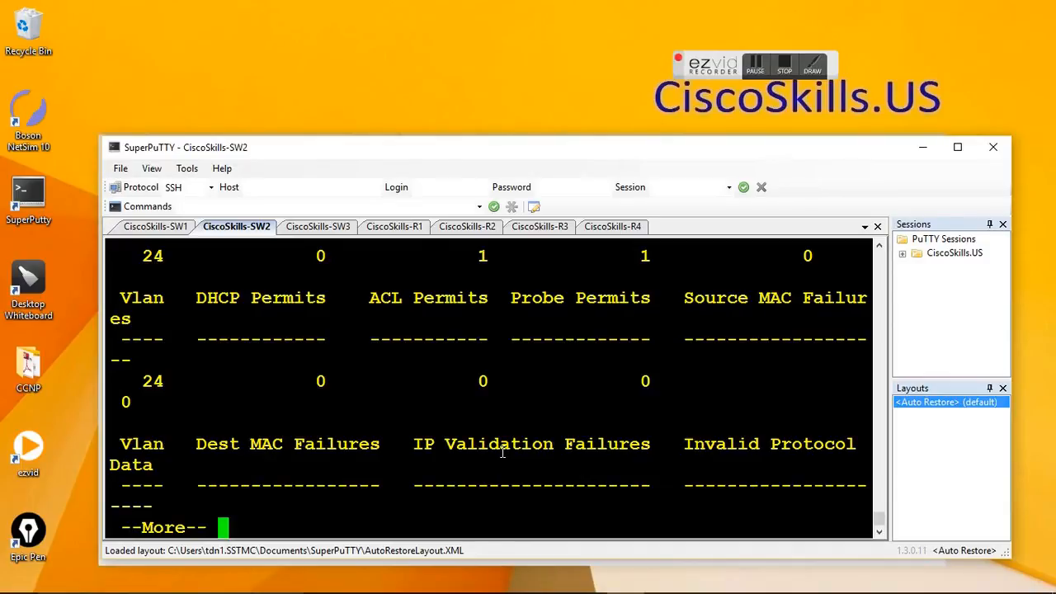
{"action": "mouse_move", "coordinate": [479, 465]}
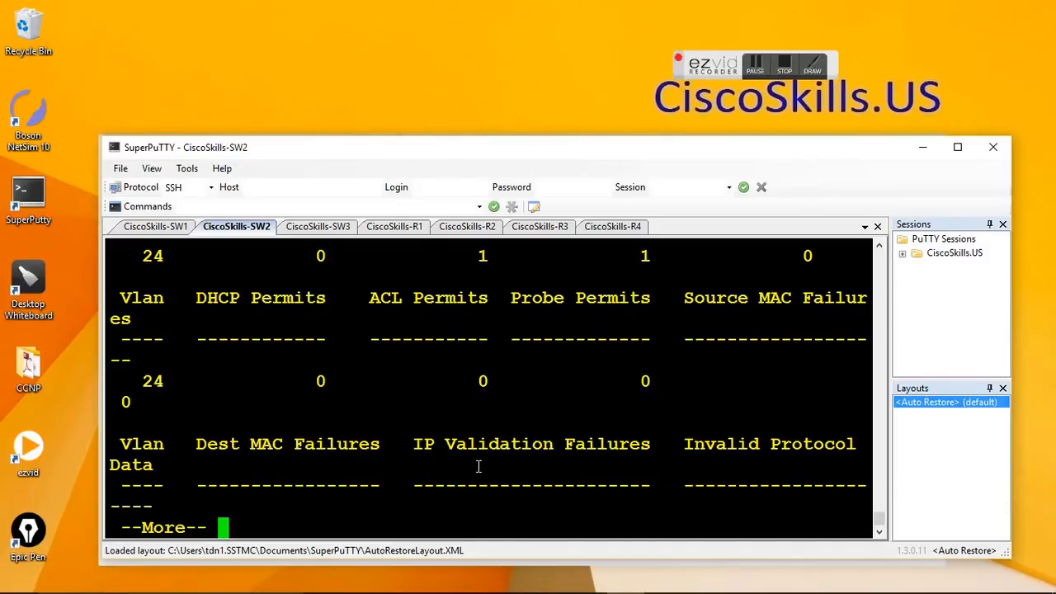
{"action": "key", "text": "space"}
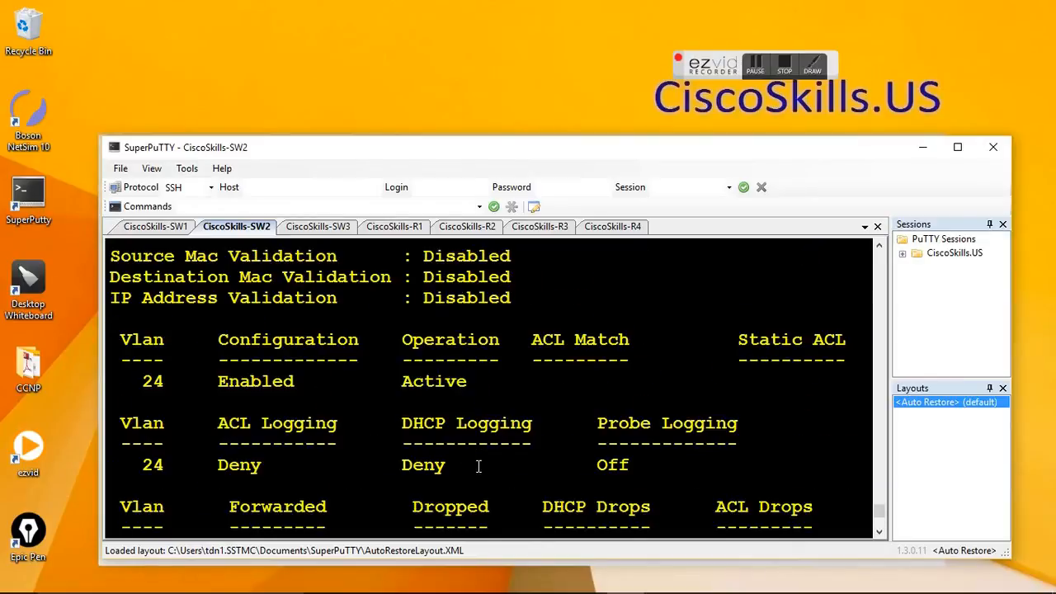
{"action": "mouse_move", "coordinate": [340, 405]}
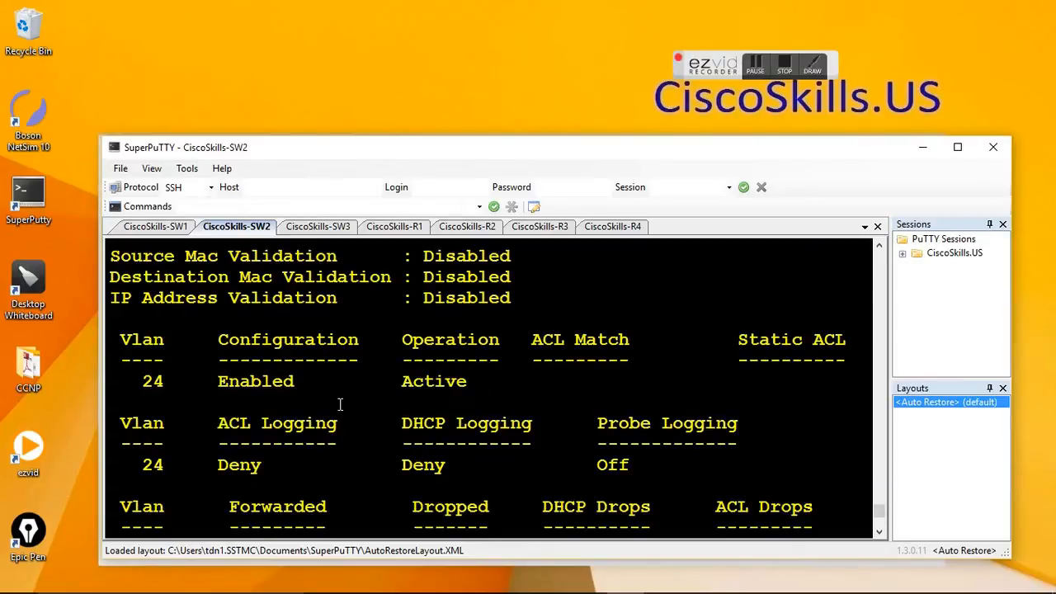
{"action": "left_click_drag", "start_coordinate": [132, 381], "coordinate": [466, 381]}
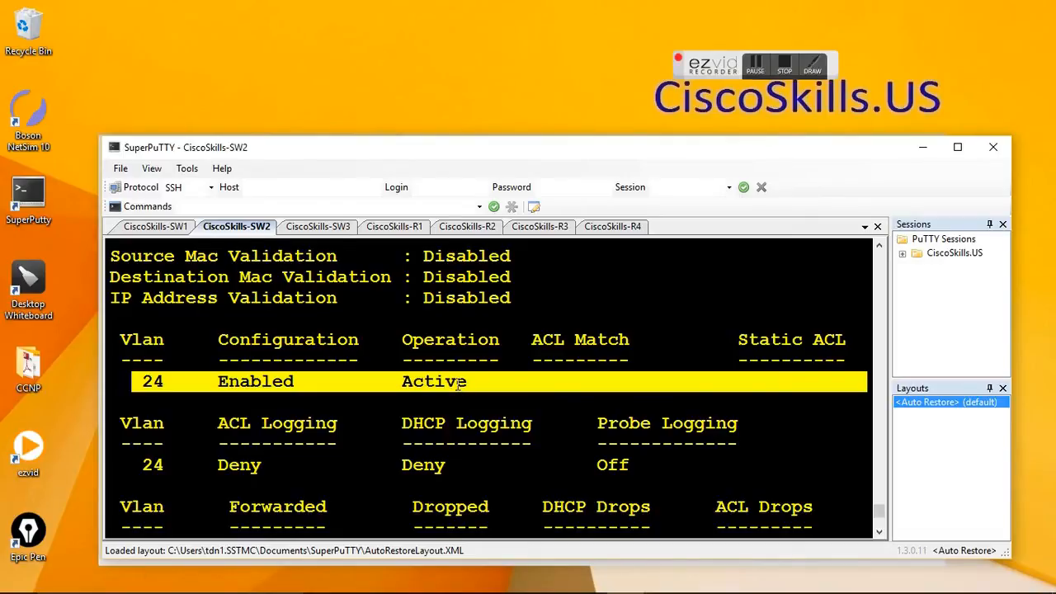
{"action": "left_click", "coordinate": [467, 226]}
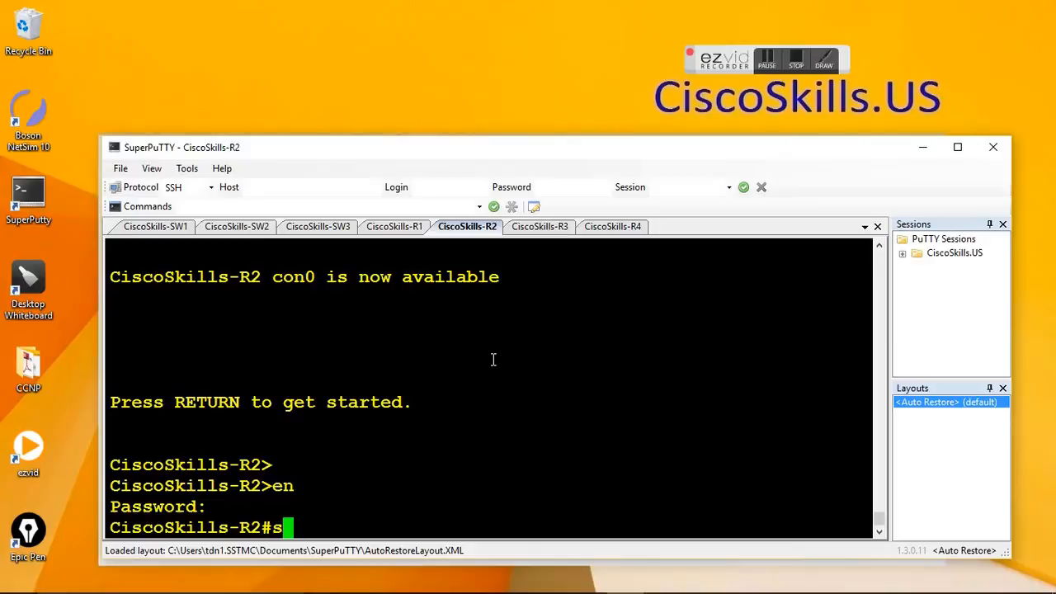
Run 'show ip arp 24.24.24.22' on R2 and mark hardware address 0019.aa54.bac1.
{"action": "type", "text": "ho ip"}
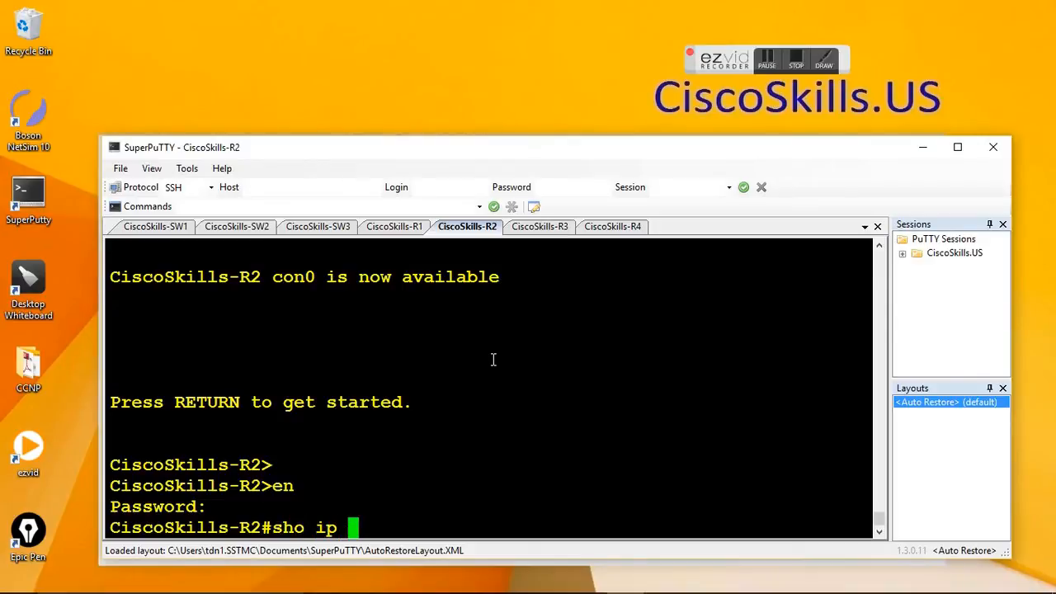
{"action": "type", "text": "arp"}
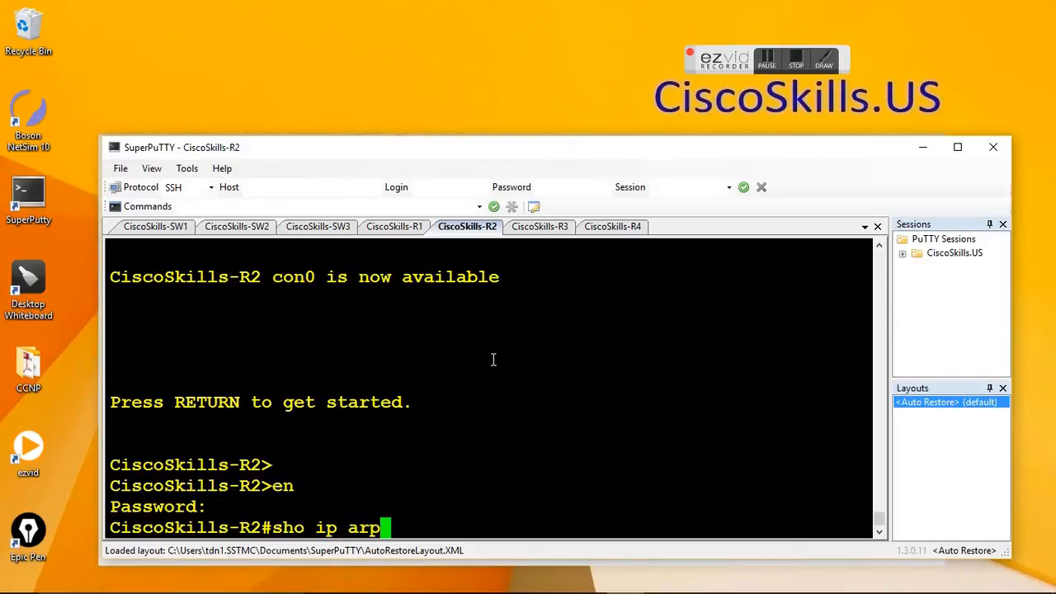
{"action": "type", "text": "24.2"}
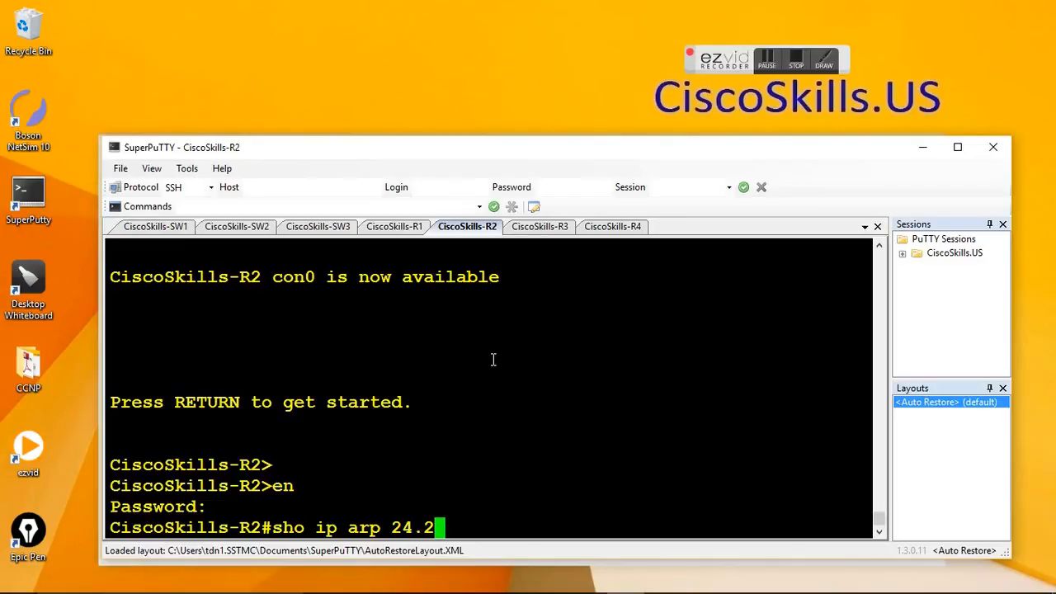
{"action": "type", "text": "4.24"}
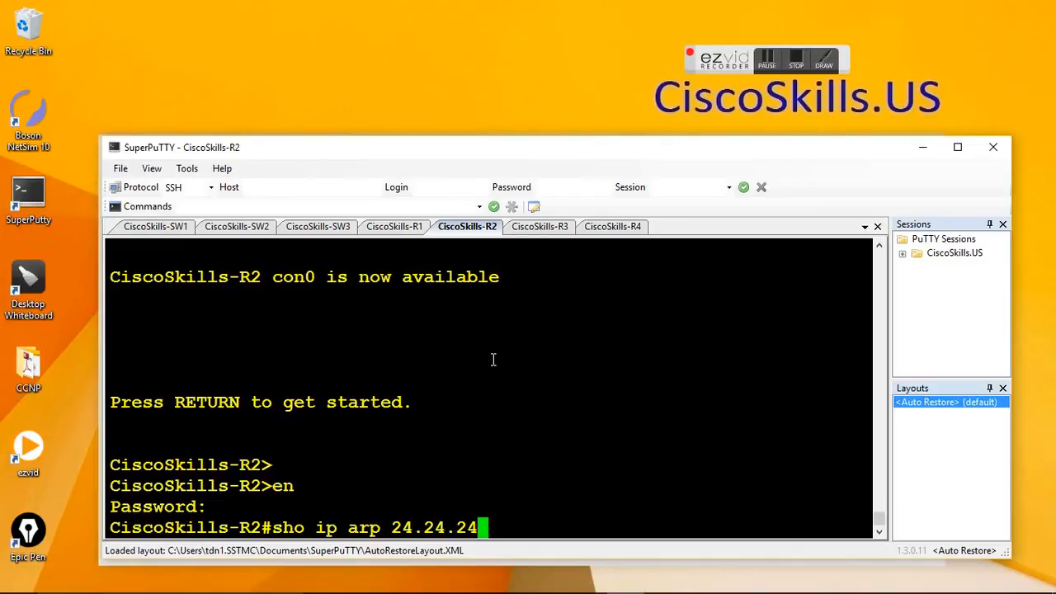
{"action": "type", "text": "22"}
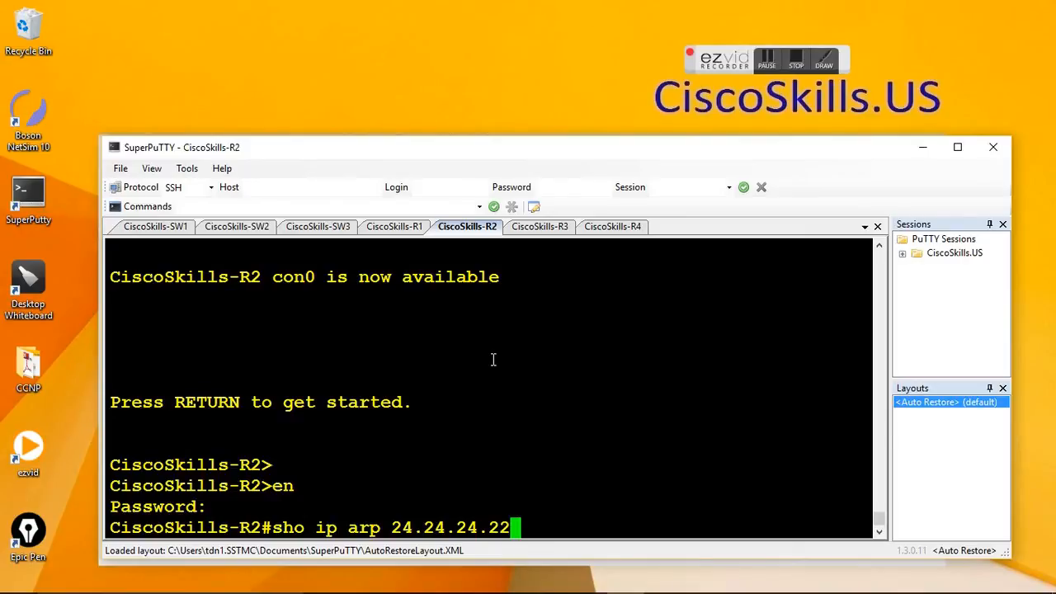
{"action": "key", "text": "Return"}
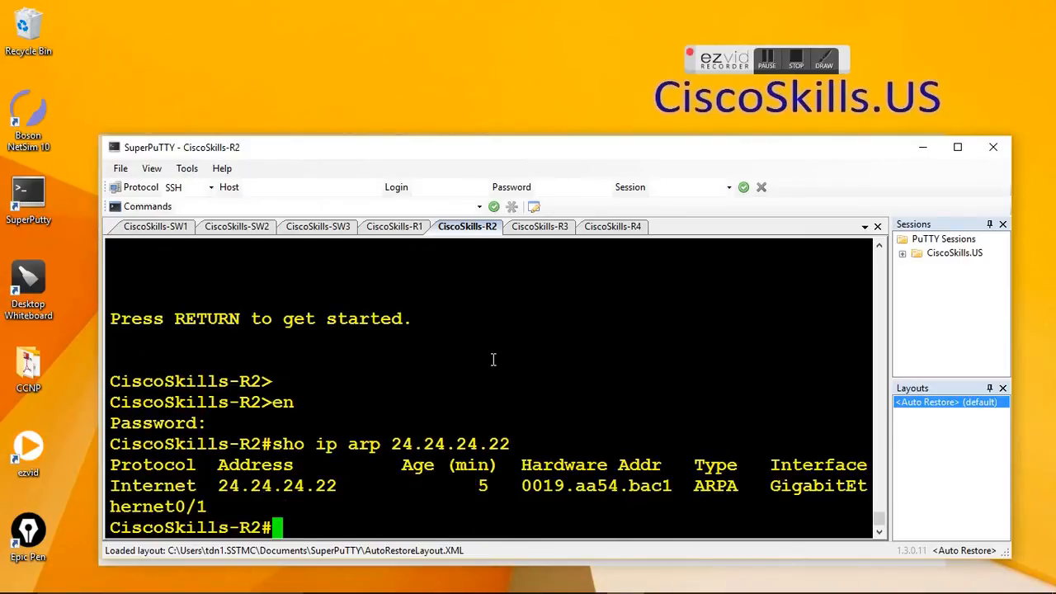
{"action": "double_click", "coordinate": [553, 485]}
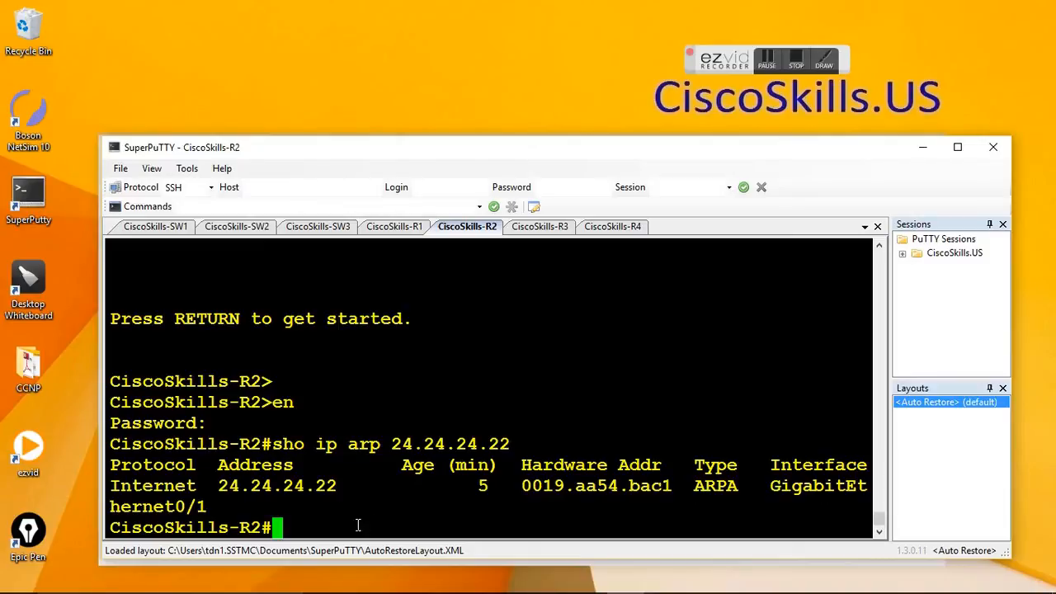
Run 'sho int vlan 24' on SW1, mark MAC 0019.aa54.bac1 and compare it with R2's entry.
{"action": "left_click", "coordinate": [155, 226]}
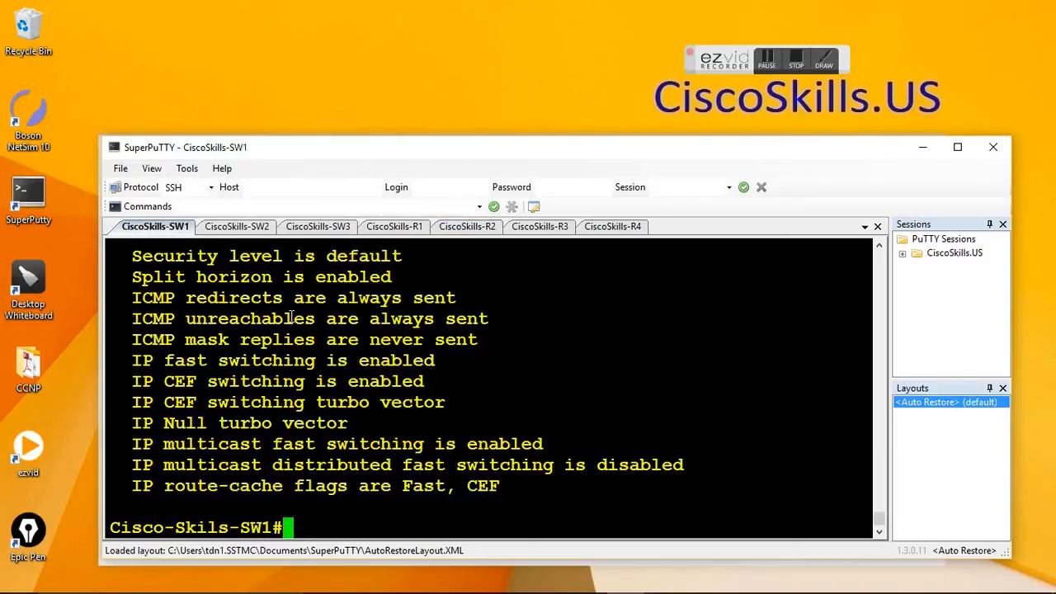
{"action": "type", "text": "sho"}
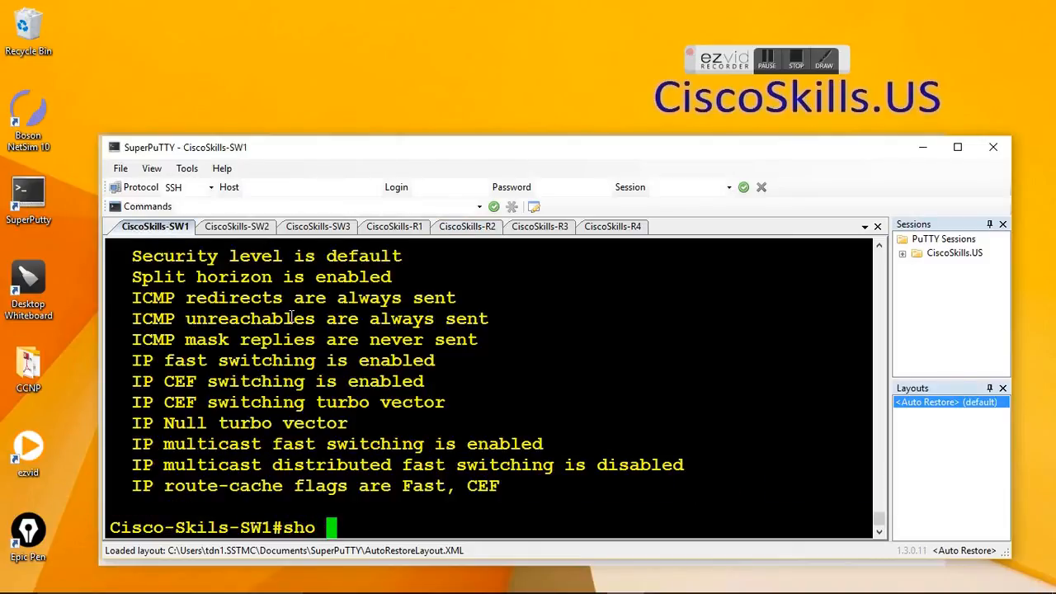
{"action": "type", "text": "int vlan 24"}
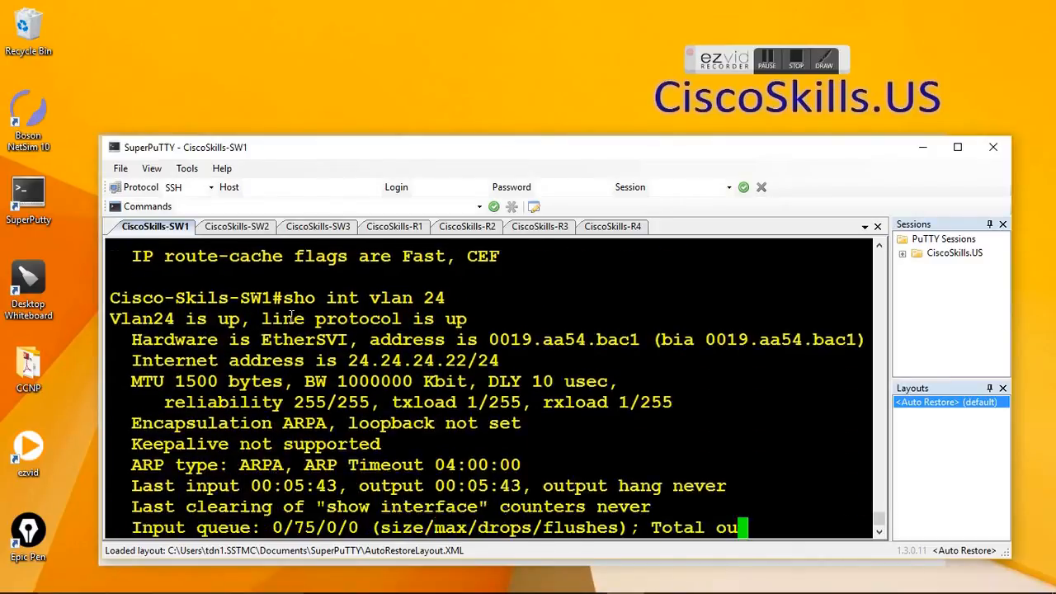
{"action": "scroll", "scroll_direction": "down", "scroll_amount": 3}
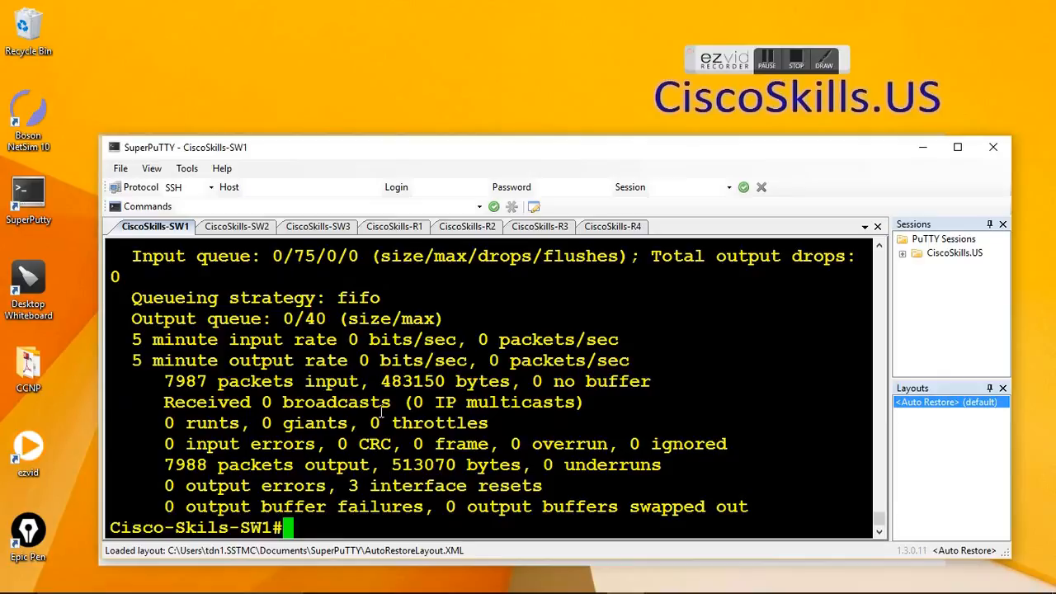
{"action": "type", "text": "sho int vlan 24"}
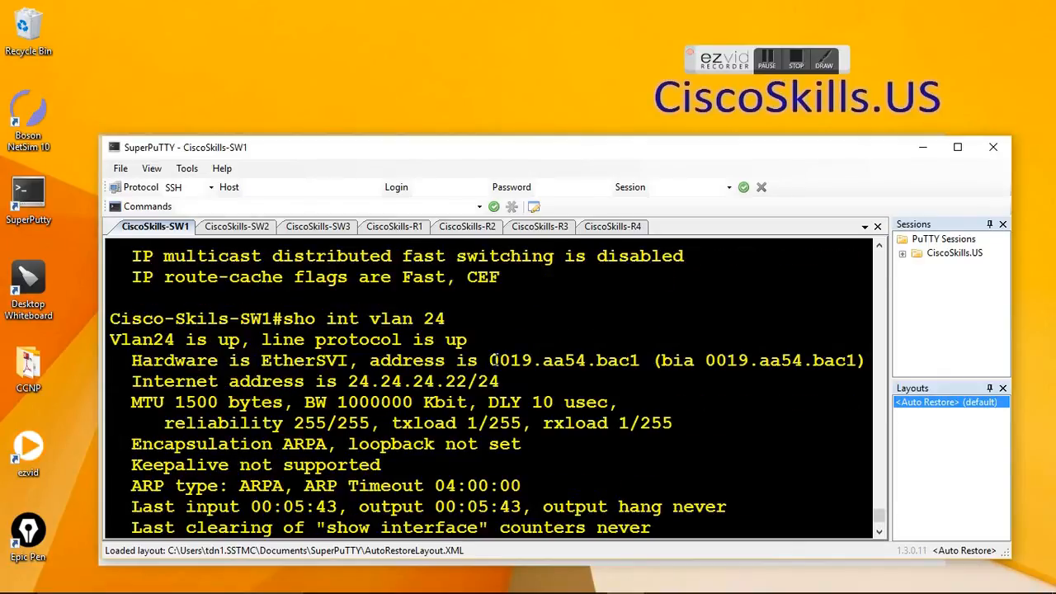
{"action": "double_click", "coordinate": [563, 360]}
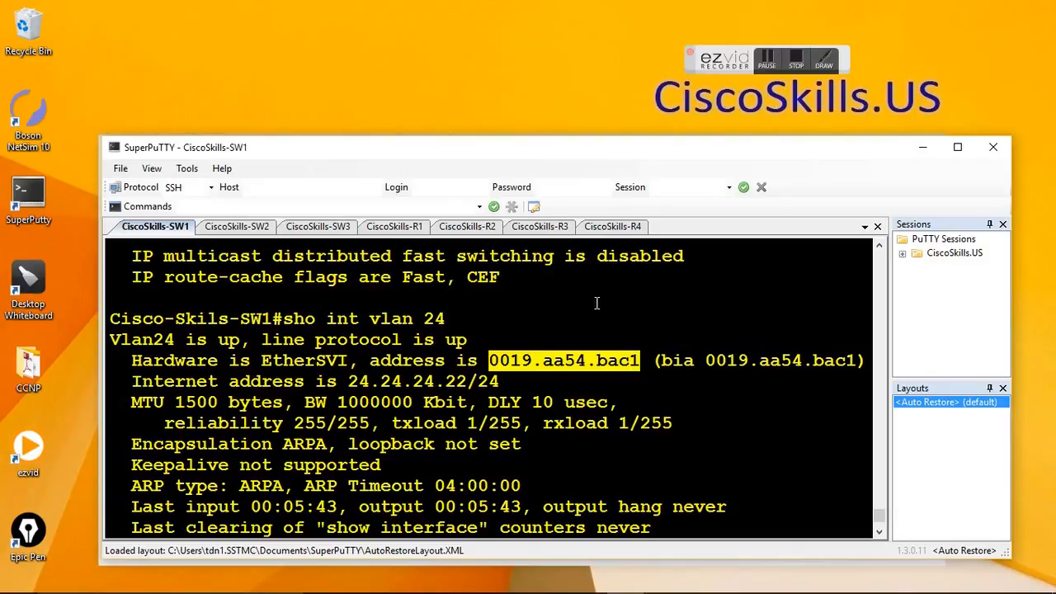
{"action": "mouse_move", "coordinate": [489, 231]}
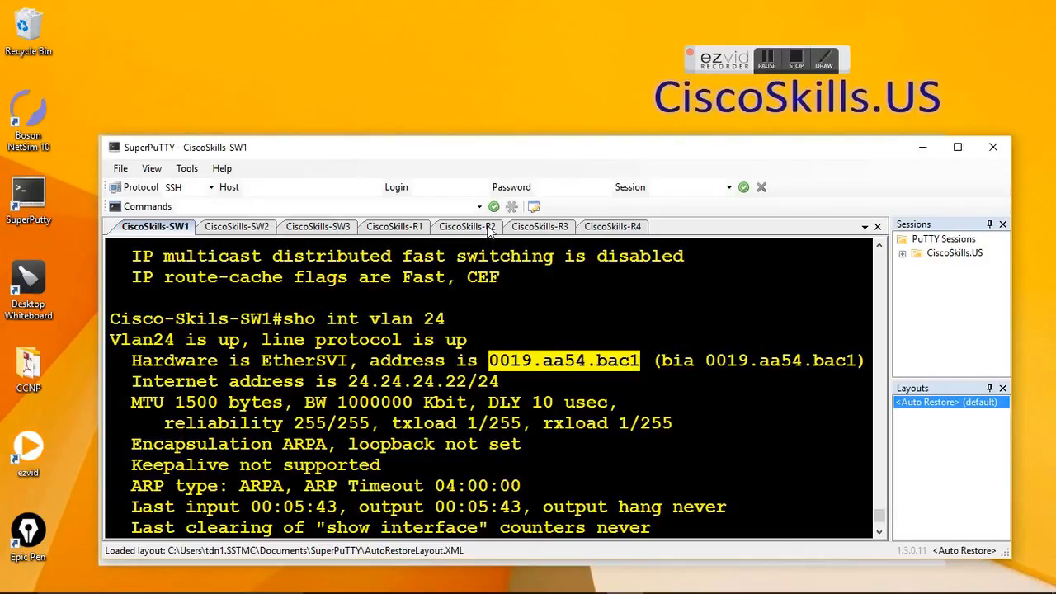
{"action": "left_click", "coordinate": [466, 227]}
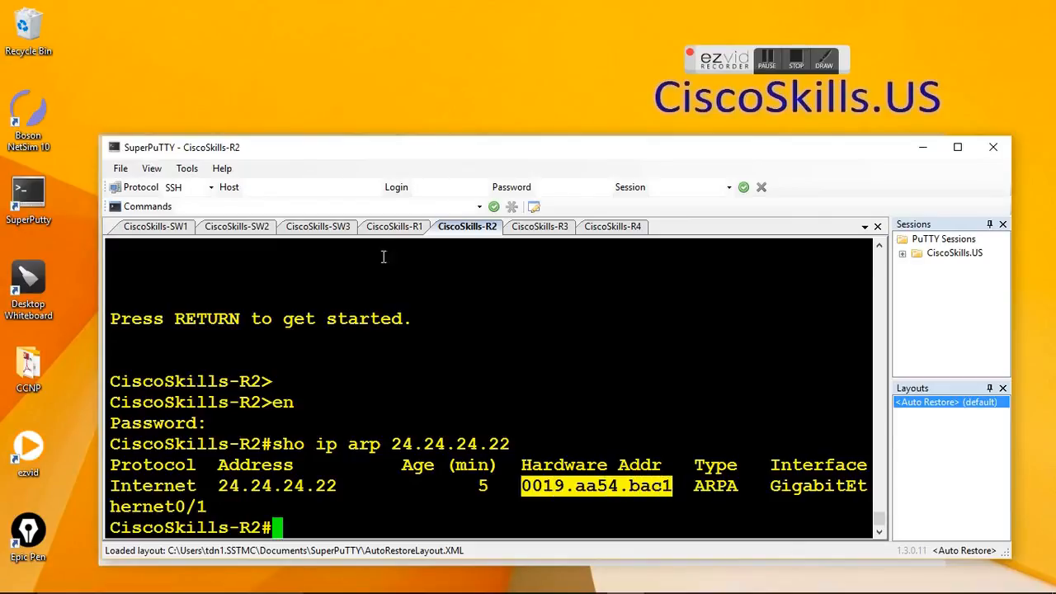
{"action": "left_click", "coordinate": [155, 226]}
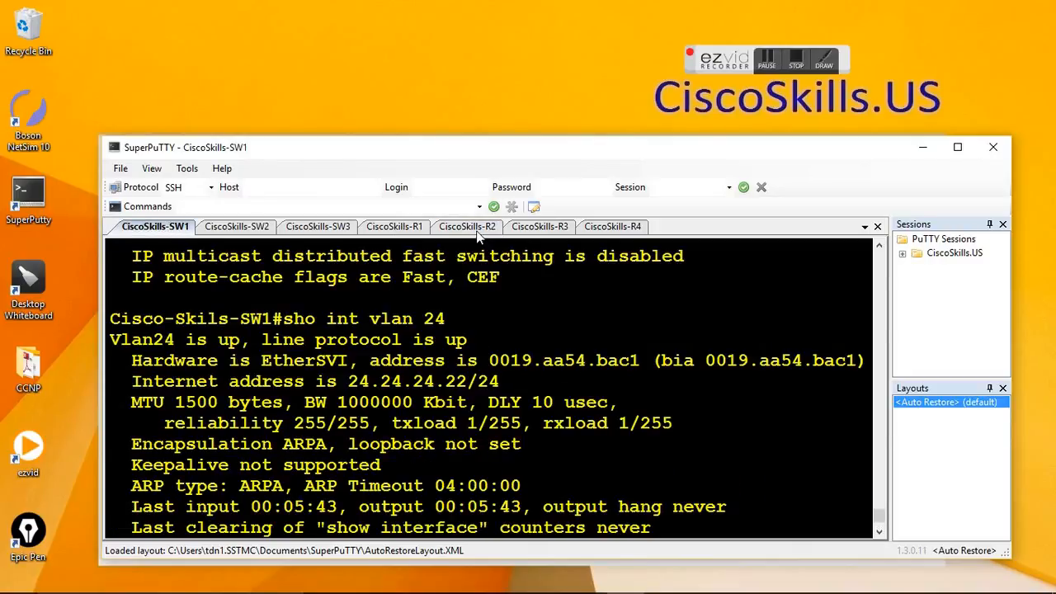
Ping 1.1.1.1 from R2 with all echoes returned.
{"action": "left_click", "coordinate": [467, 226]}
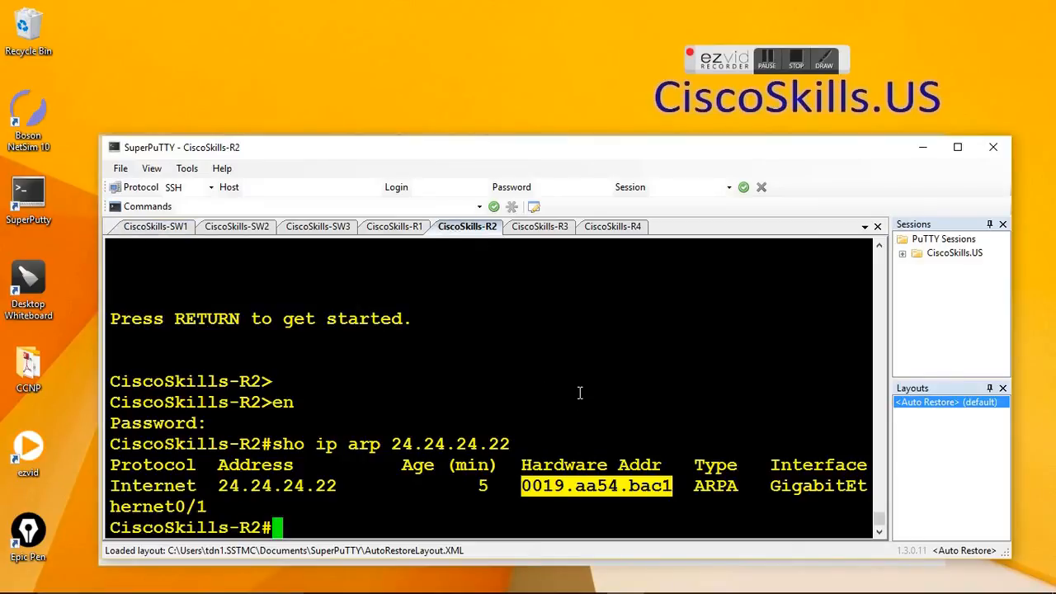
{"action": "type", "text": "ping"}
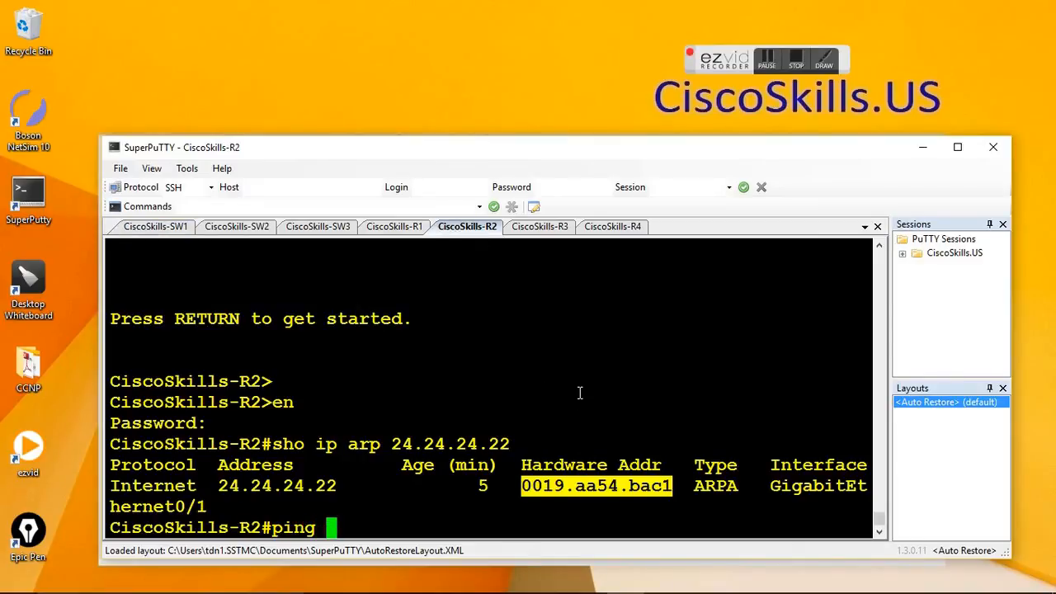
{"action": "type", "text": "1.1"}
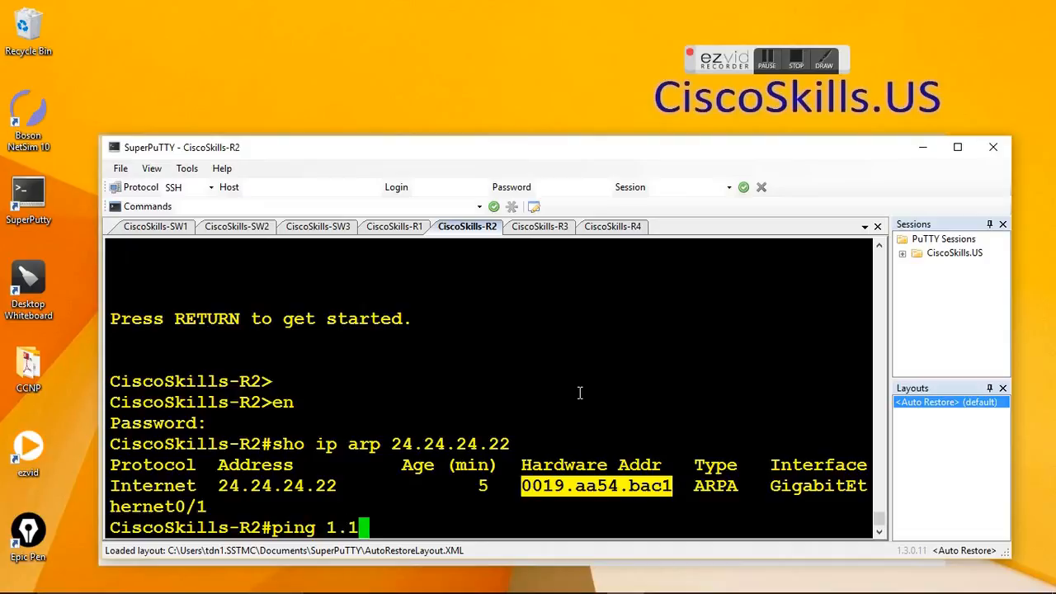
{"action": "type", "text": ".1."}
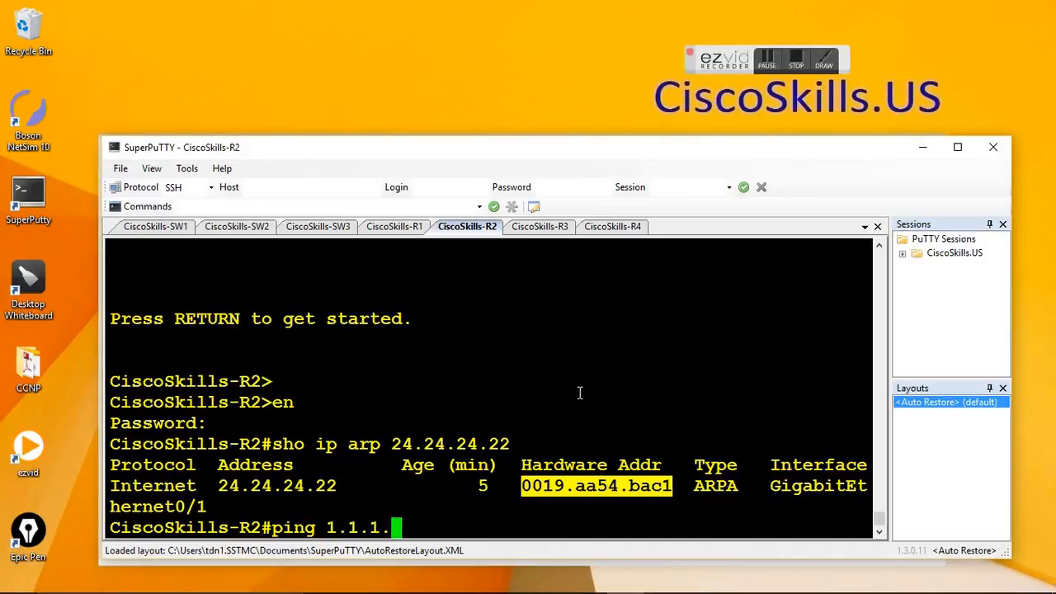
{"action": "type", "text": "1"}
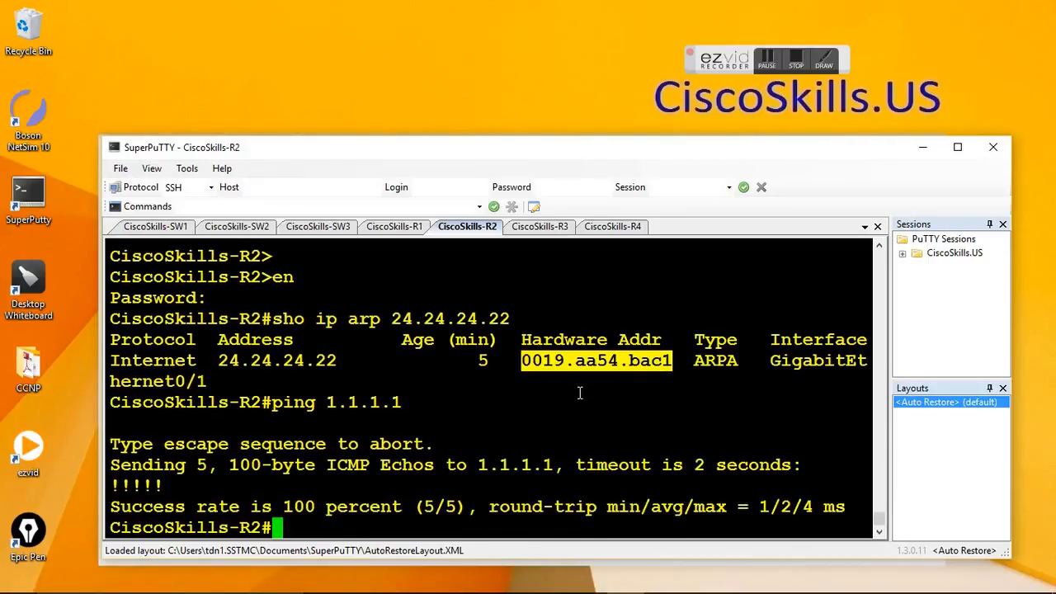
Switch to the SW2 session showing invalid ARP denials from 001f.6c78.7e00 on VLAN 24.
{"action": "left_click", "coordinate": [238, 226]}
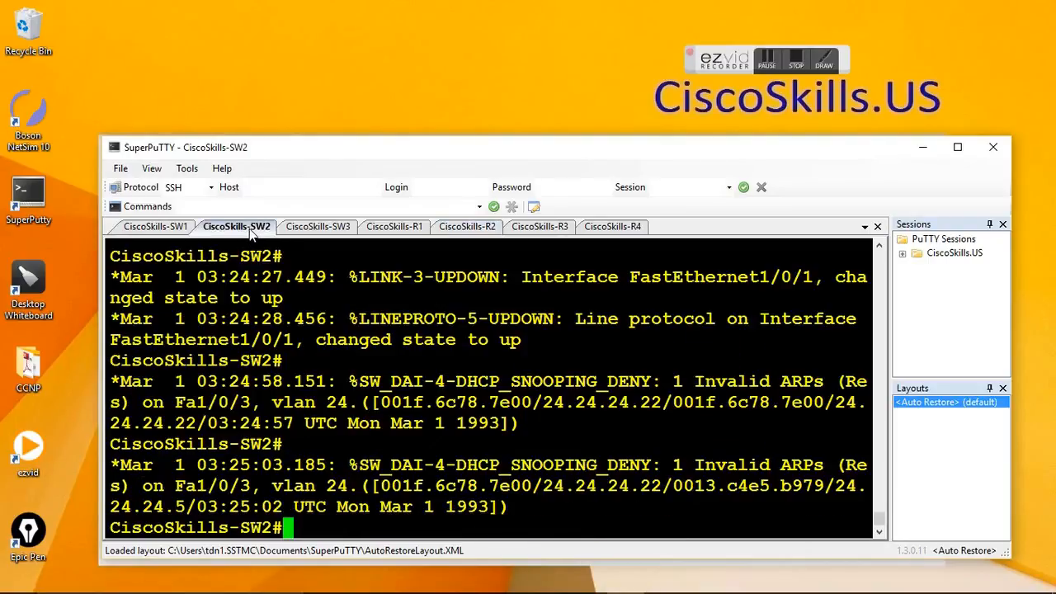
{"action": "mouse_move", "coordinate": [151, 475]}
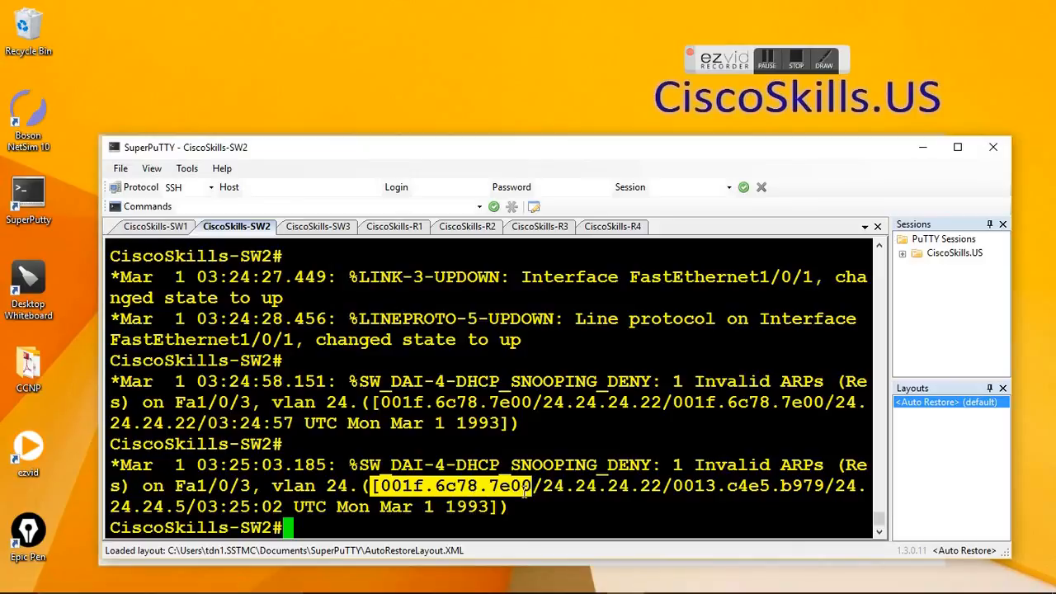
{"action": "mouse_move", "coordinate": [551, 231]}
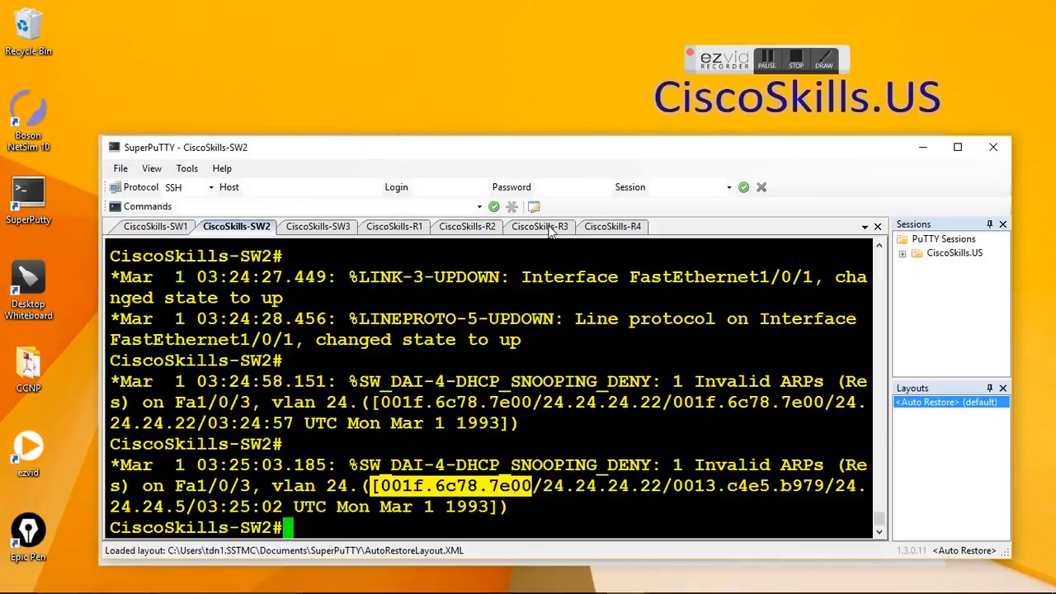
Run 'show ip int brief' and 'show int g0/0' on R3 and mark MAC 001f.6c78.7e00.
{"action": "left_click", "coordinate": [540, 226]}
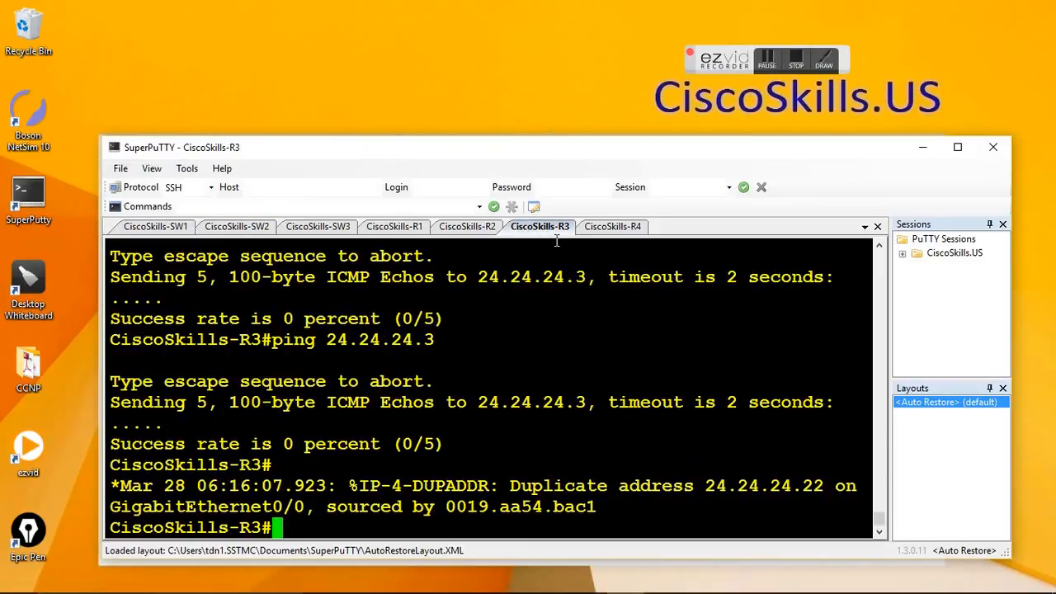
{"action": "type", "text": "sho"}
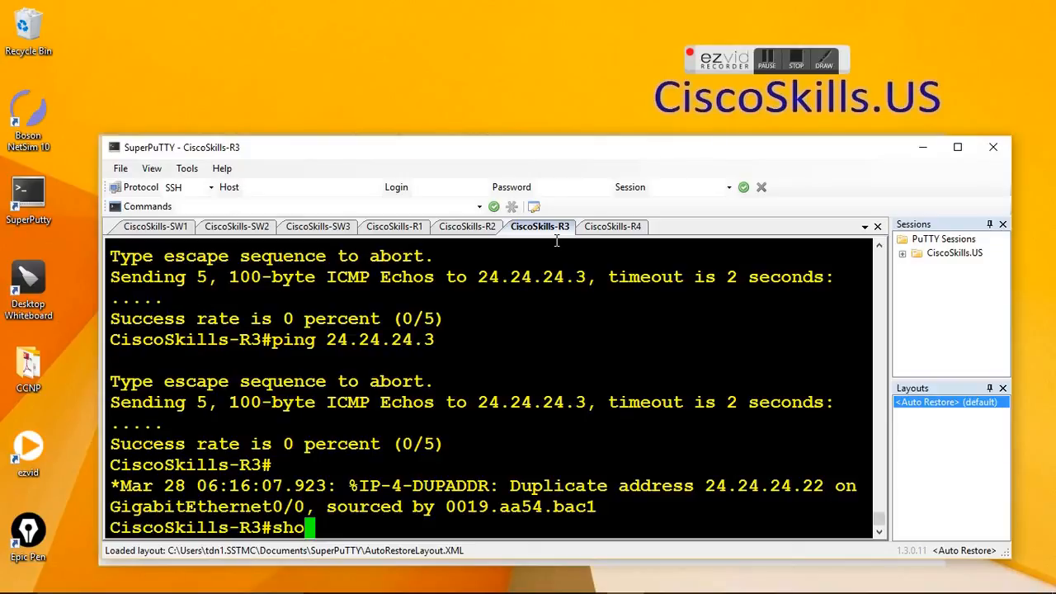
{"action": "type", "text": "ip i"}
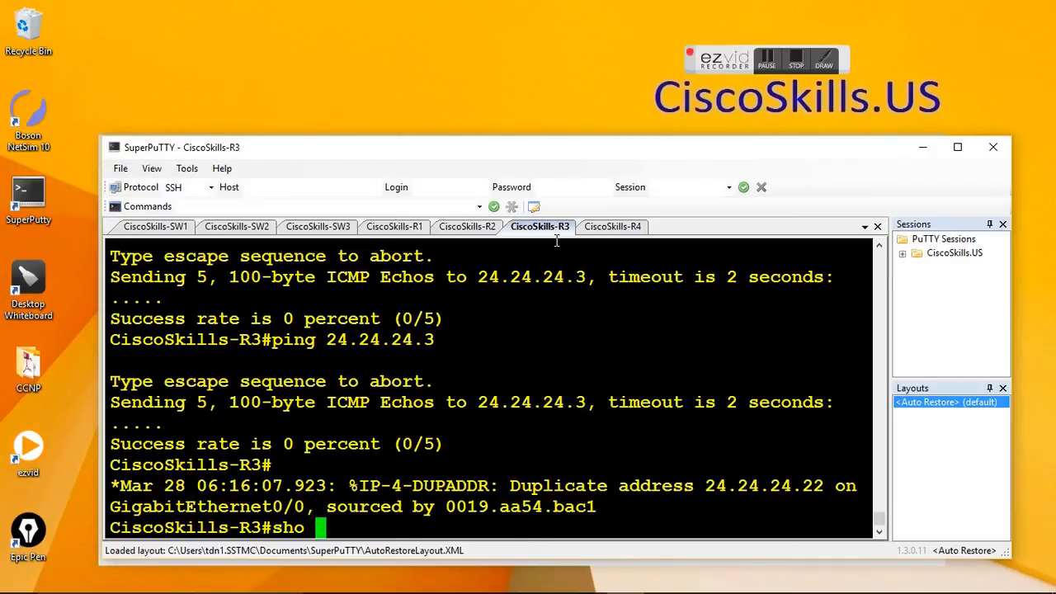
{"action": "type", "text": "ip int bri"}
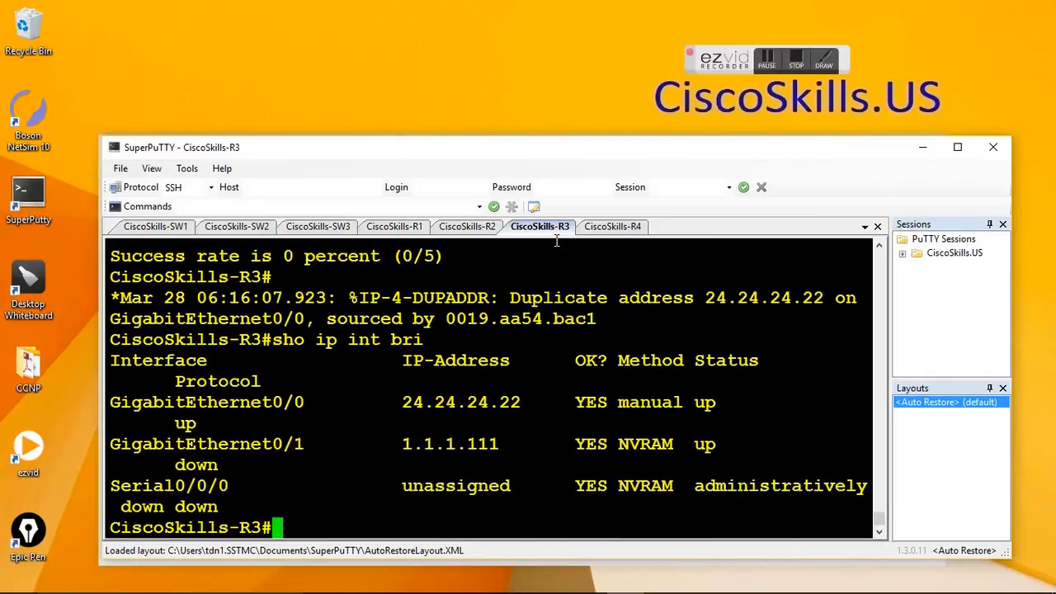
{"action": "type", "text": "sho int"}
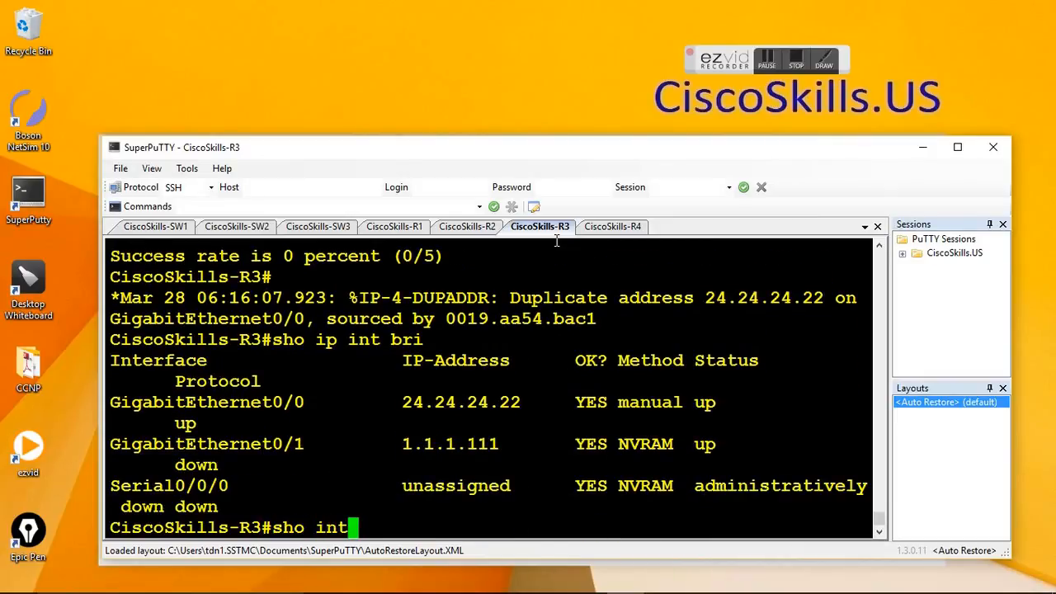
{"action": "type", "text": "g"}
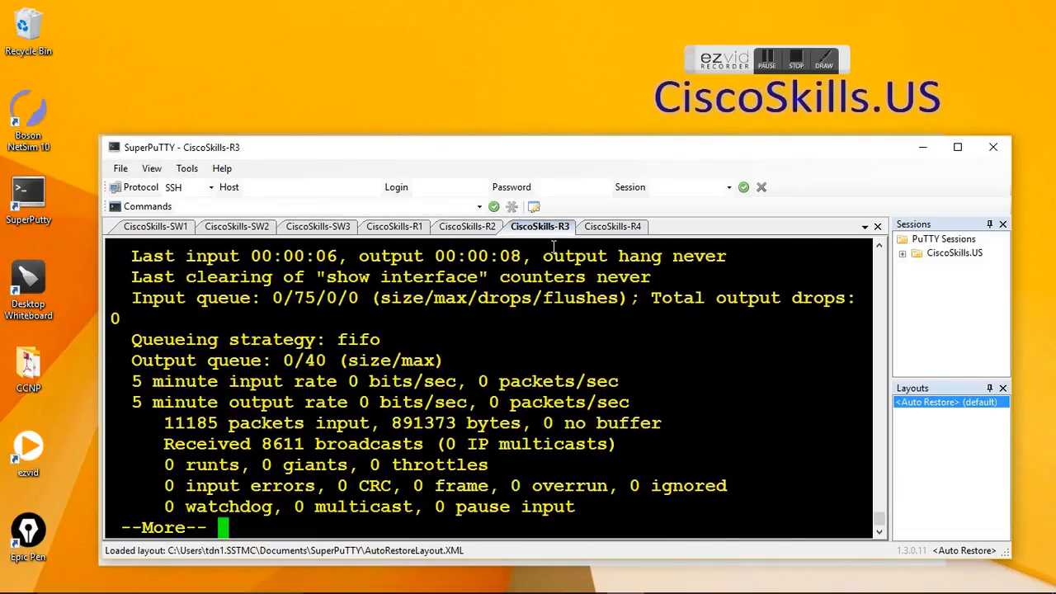
{"action": "key", "text": "space"}
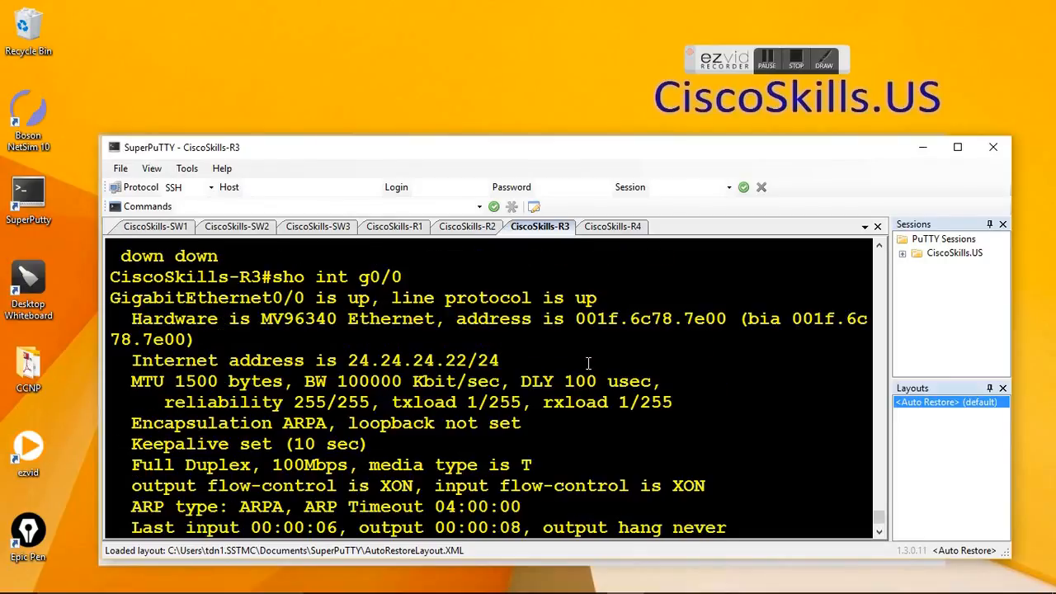
{"action": "double_click", "coordinate": [599, 319]}
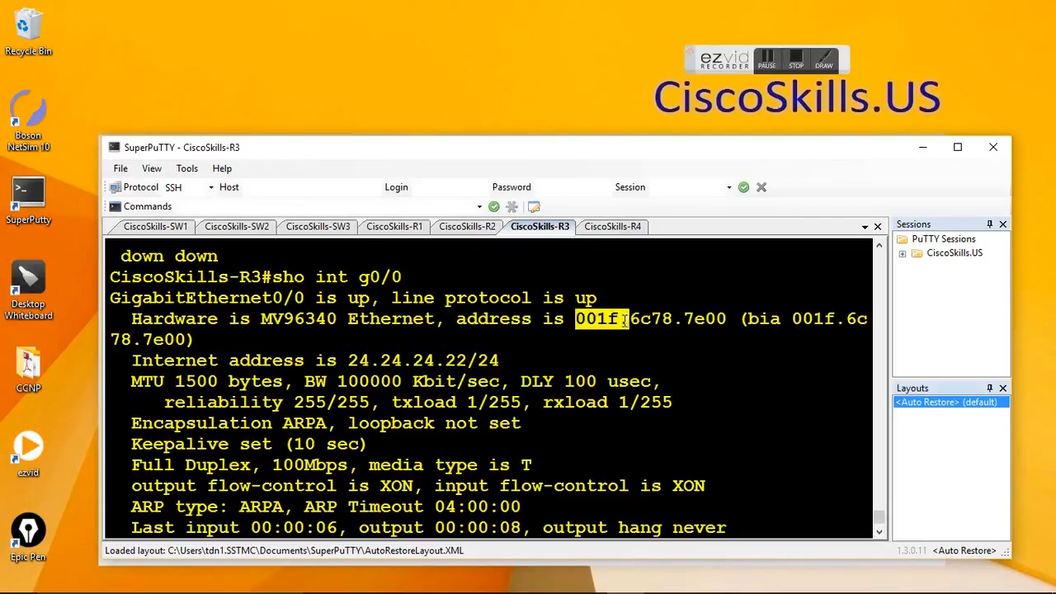